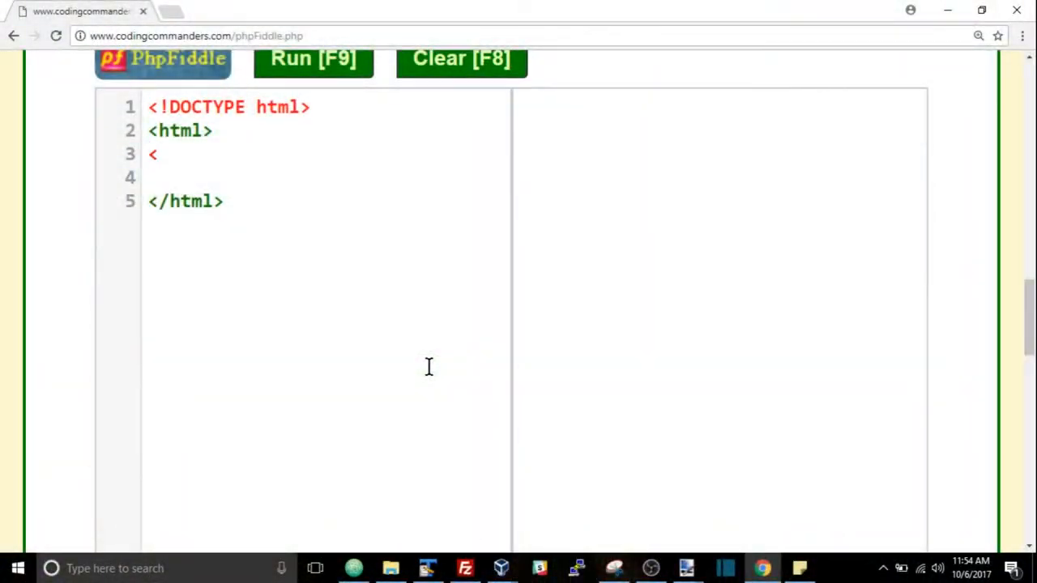
Type the angle brackets of an empty tag on line 3 inside the html element.
{"action": "type", "text": ">"}
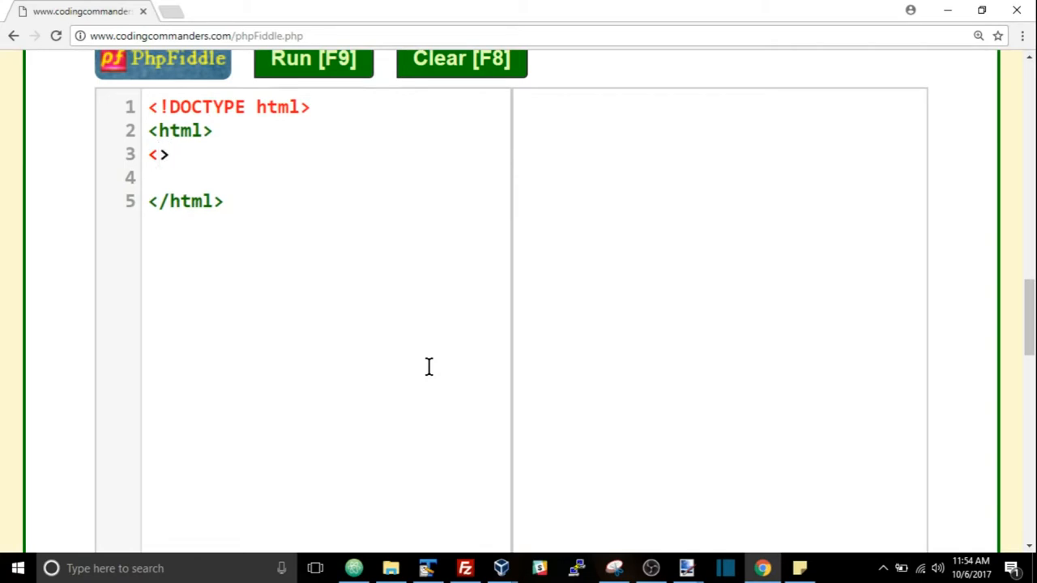
{"action": "type", "text": "name"}
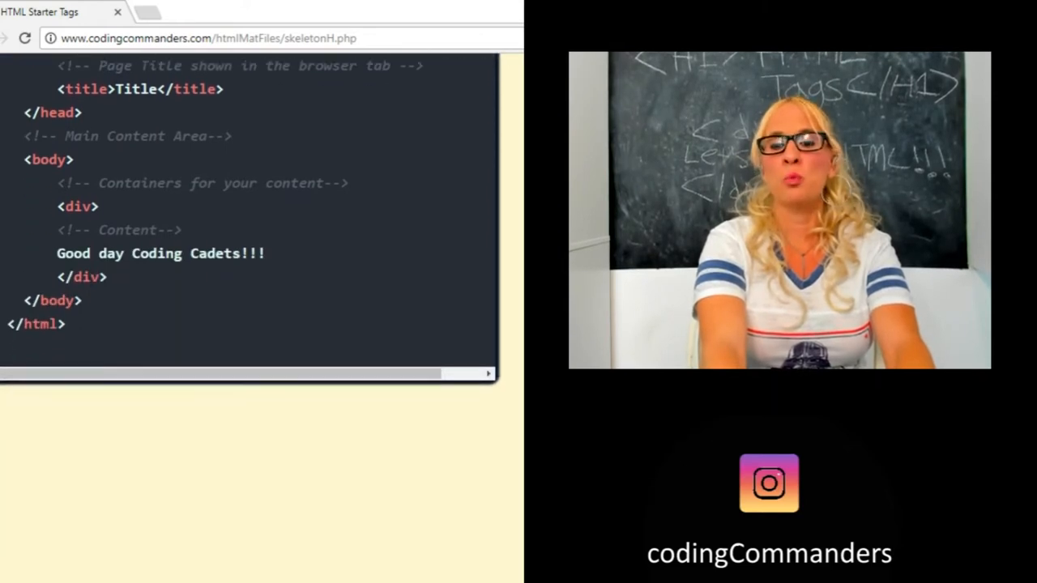
Scroll the HTML Starter Tags skeleton down to the body and div section.
{"action": "scroll", "scroll_direction": "down", "scroll_amount": 3}
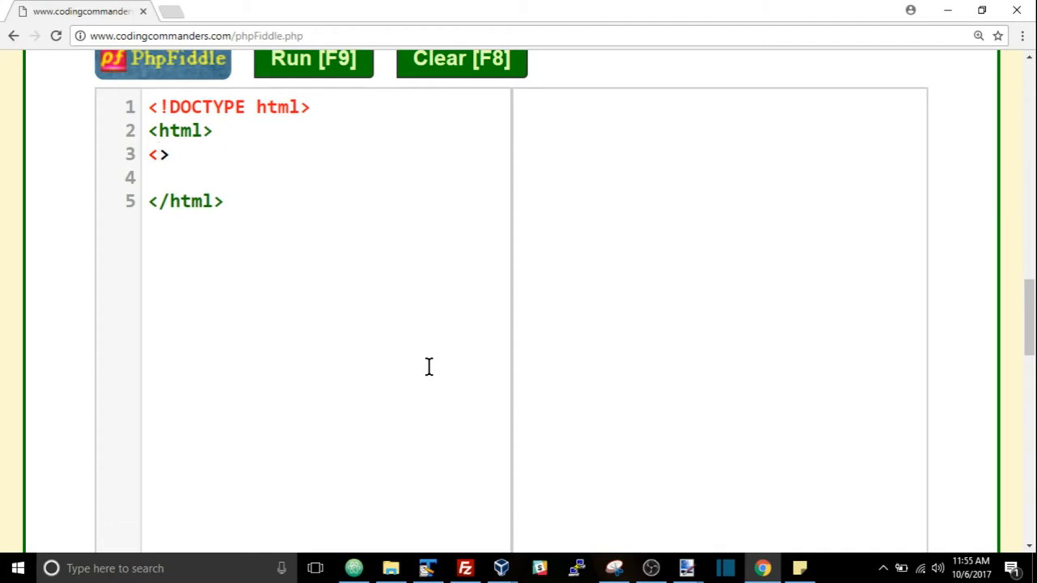
Make line 3 an opening <div> tag and add </div> on line 4.
{"action": "type", "text": "div"}
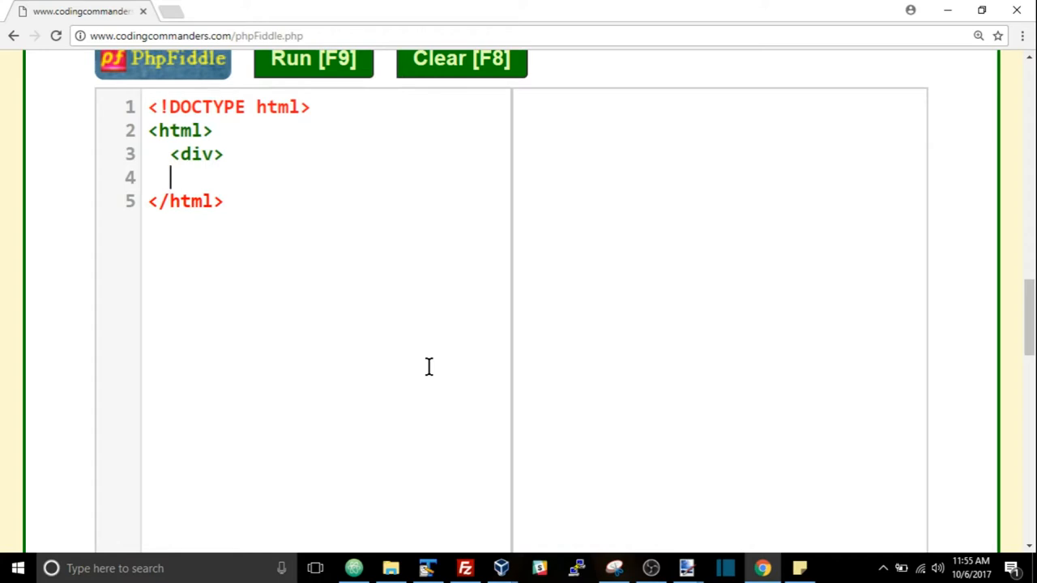
{"action": "type", "text": "<"}
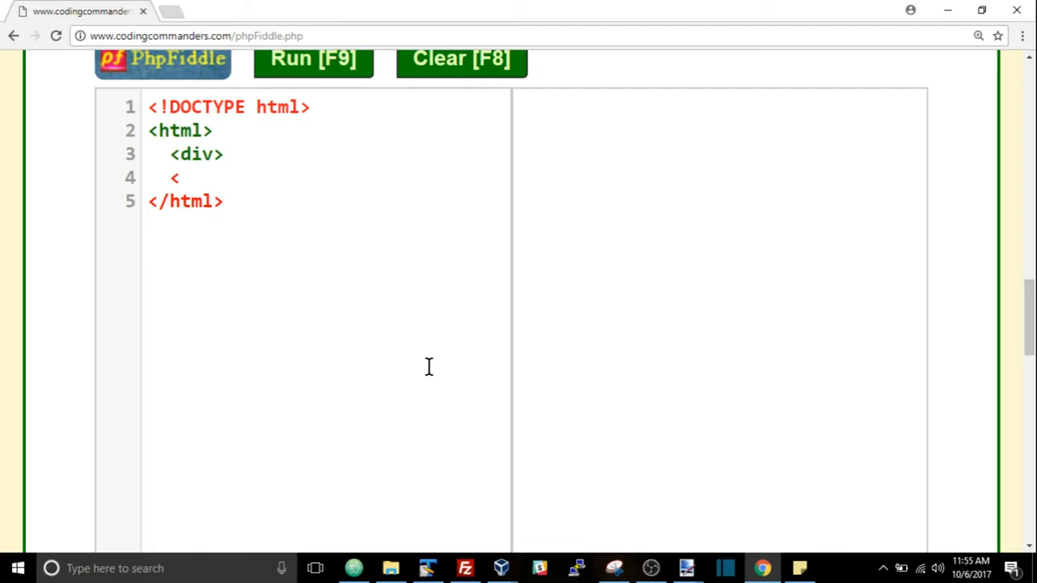
{"action": "type", "text": "/div>"}
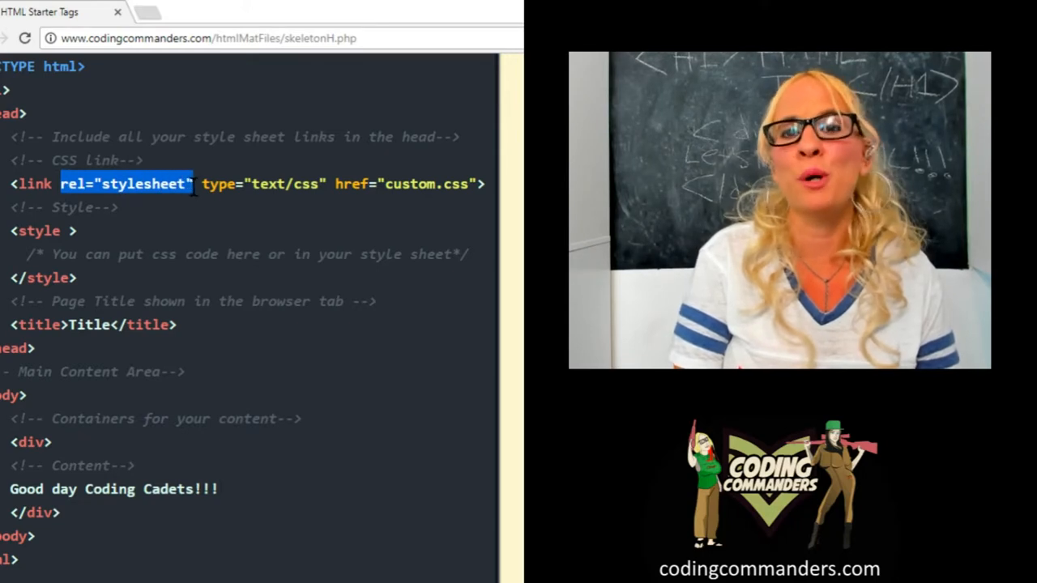
Highlight the type="text/css" attribute on the stylesheet link line.
{"action": "double_click", "coordinate": [263, 184]}
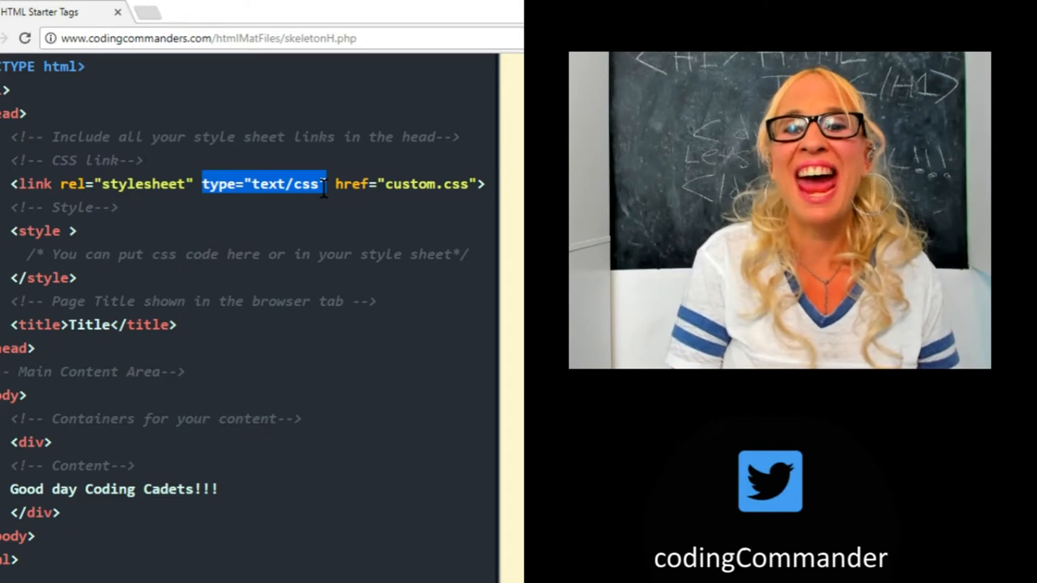
{"action": "mouse_move", "coordinate": [324, 213]}
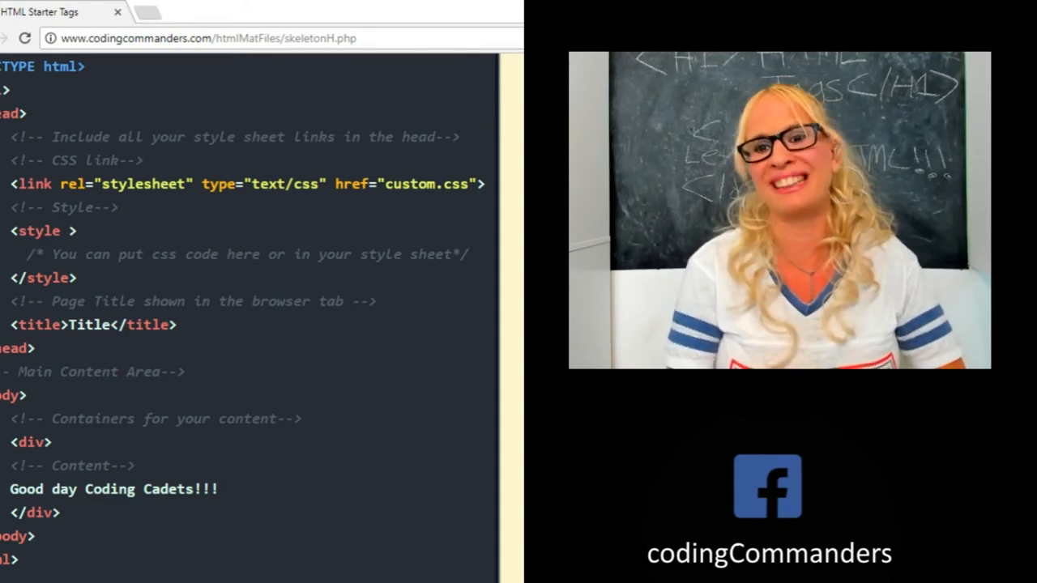
{"action": "double_click", "coordinate": [89, 324]}
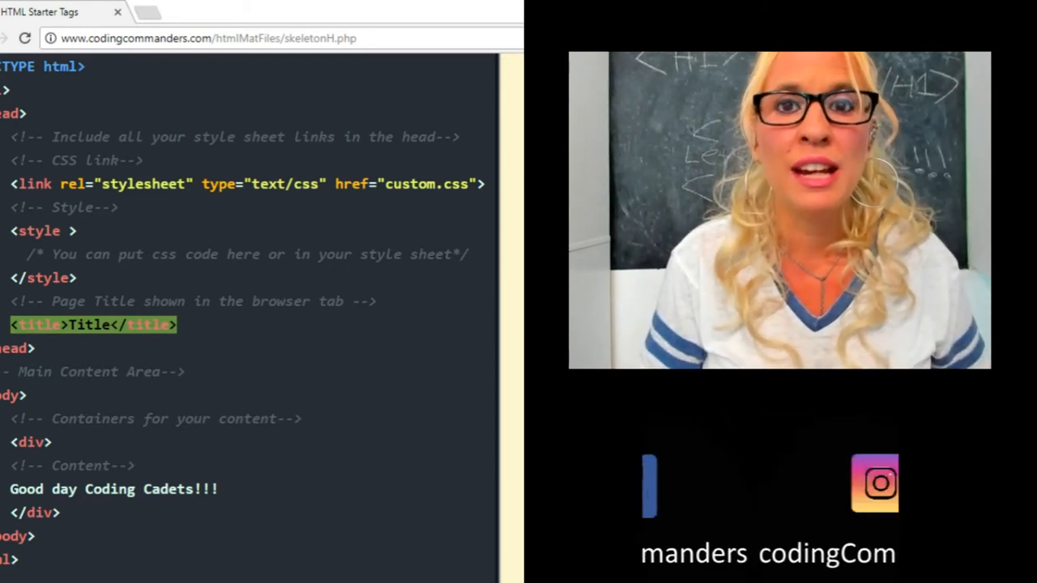
{"action": "mouse_move", "coordinate": [24, 16]}
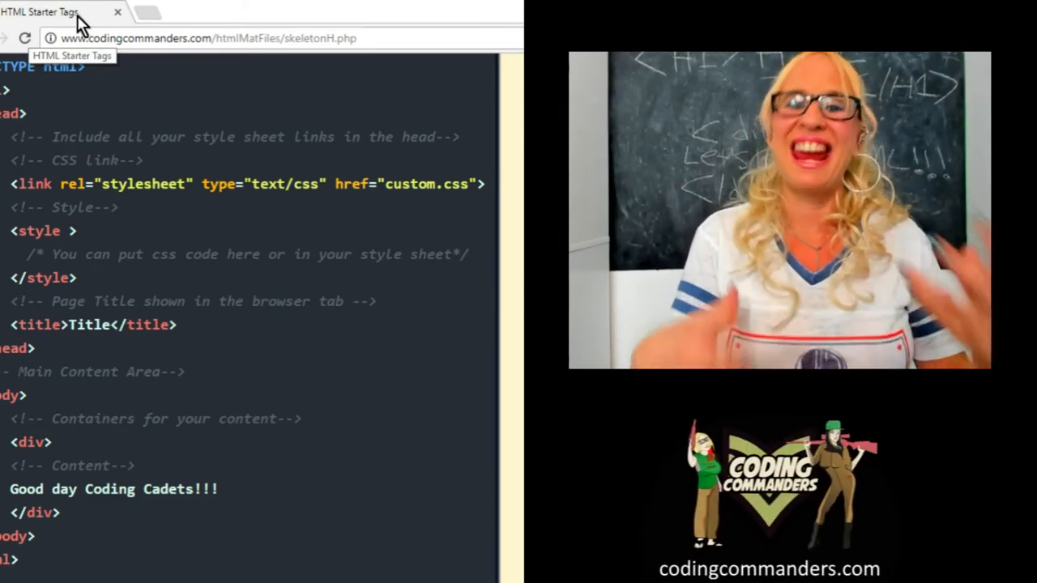
{"action": "scroll", "scroll_direction": "down", "scroll_amount": 3}
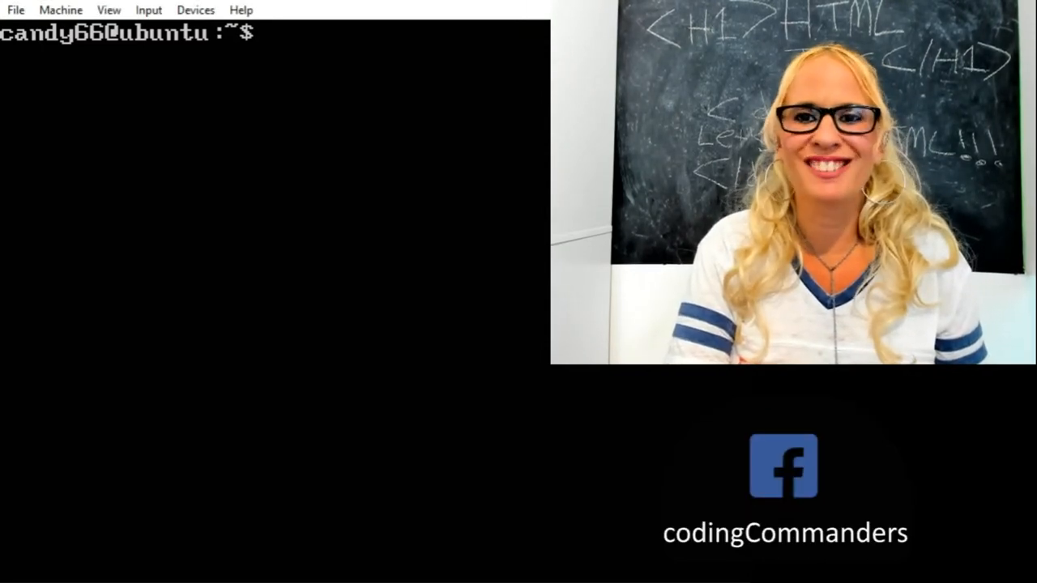
Change directory to /var/www/html, list its contents, and cd into projects.
{"action": "type", "text": "c"}
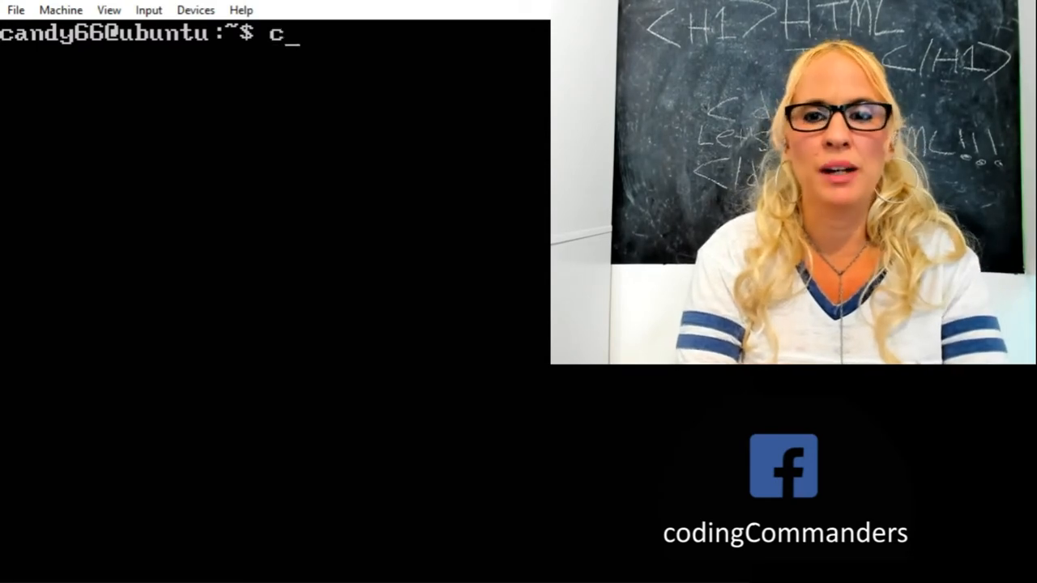
{"action": "type", "text": "d"}
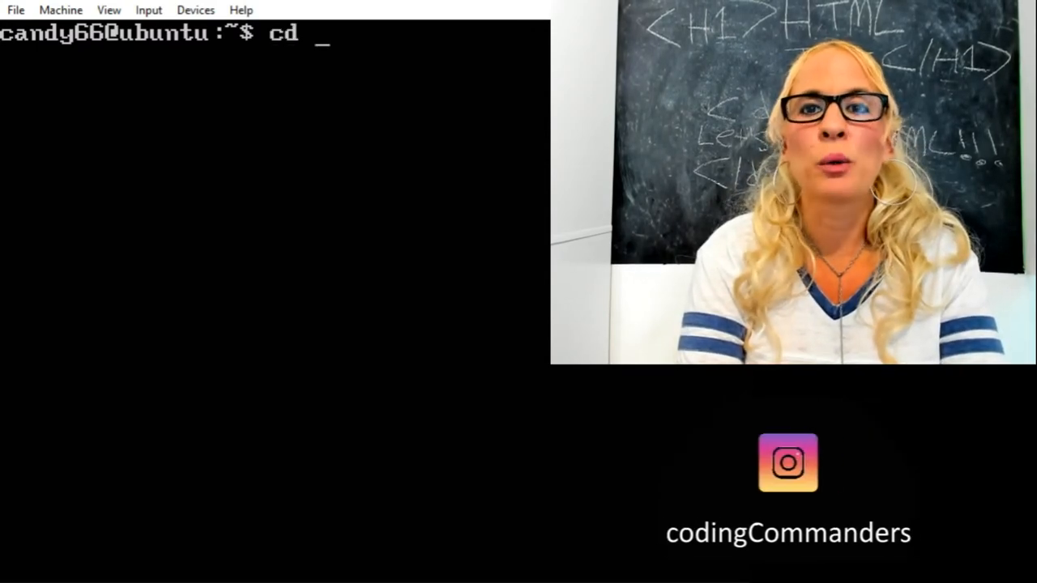
{"action": "type", "text": "/"}
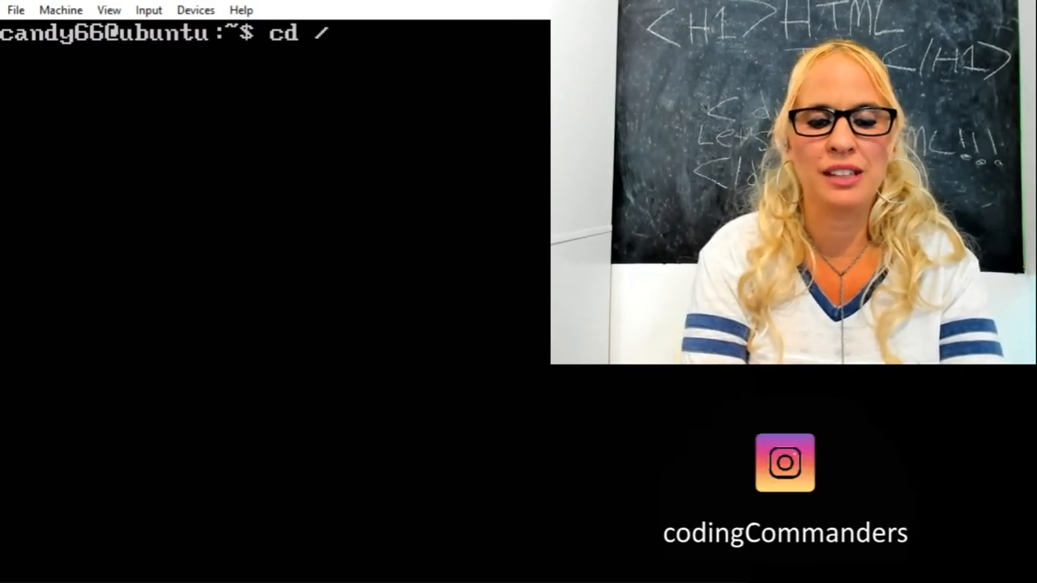
{"action": "type", "text": "var/w"}
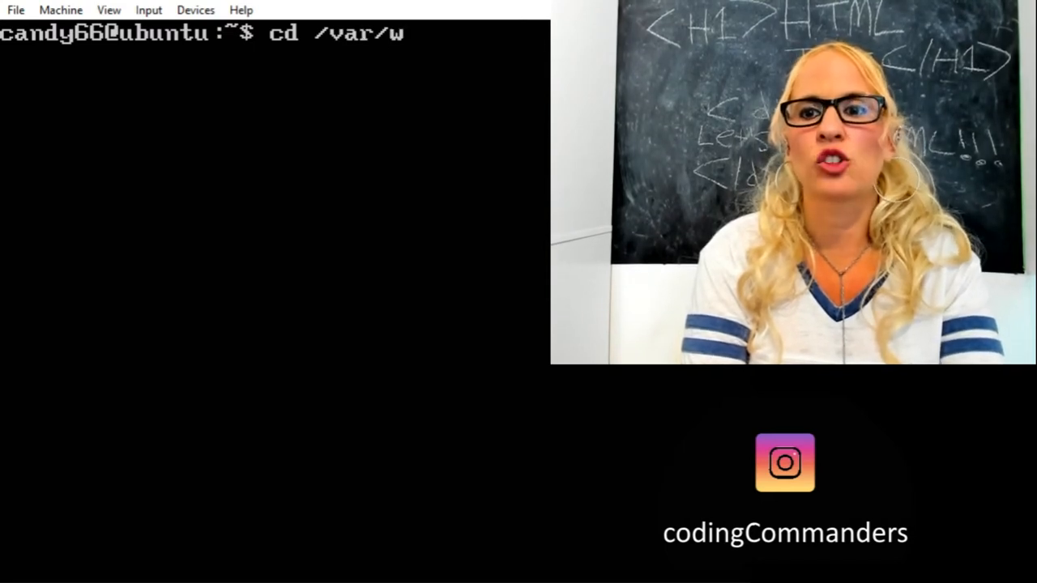
{"action": "type", "text": "ww/htm"}
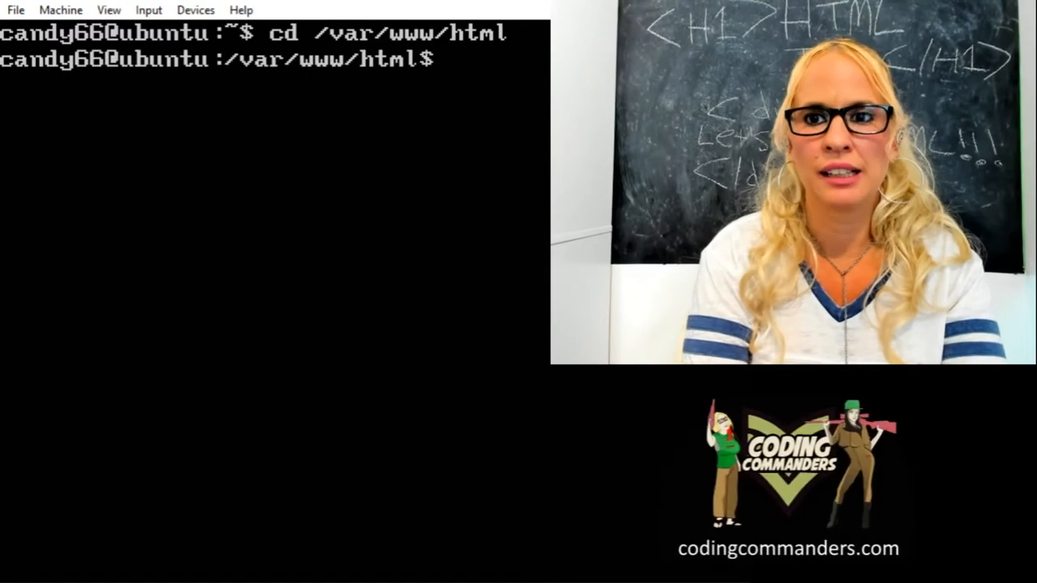
{"action": "type", "text": "ls"}
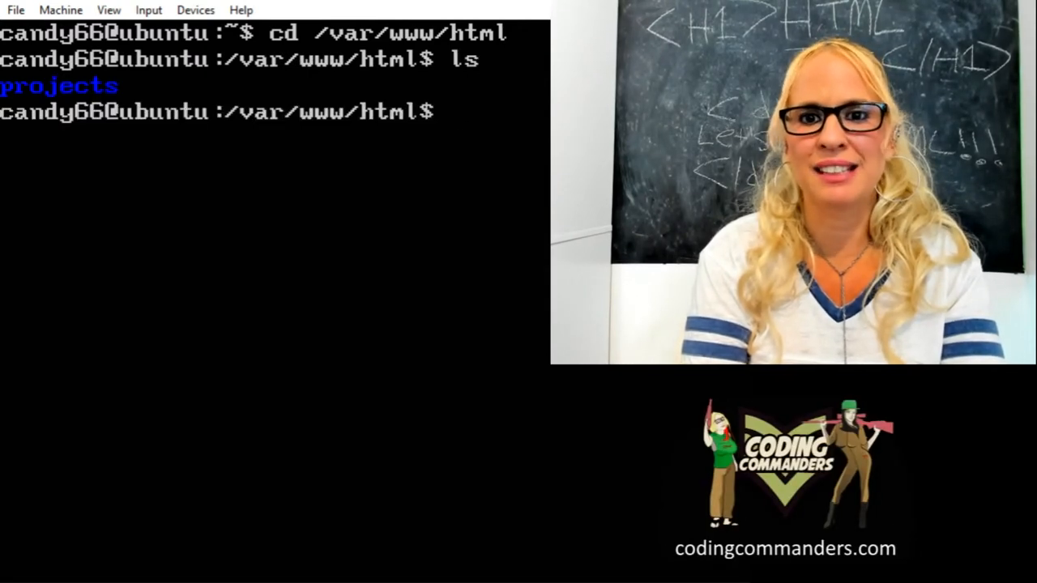
{"action": "type", "text": "cd proj"}
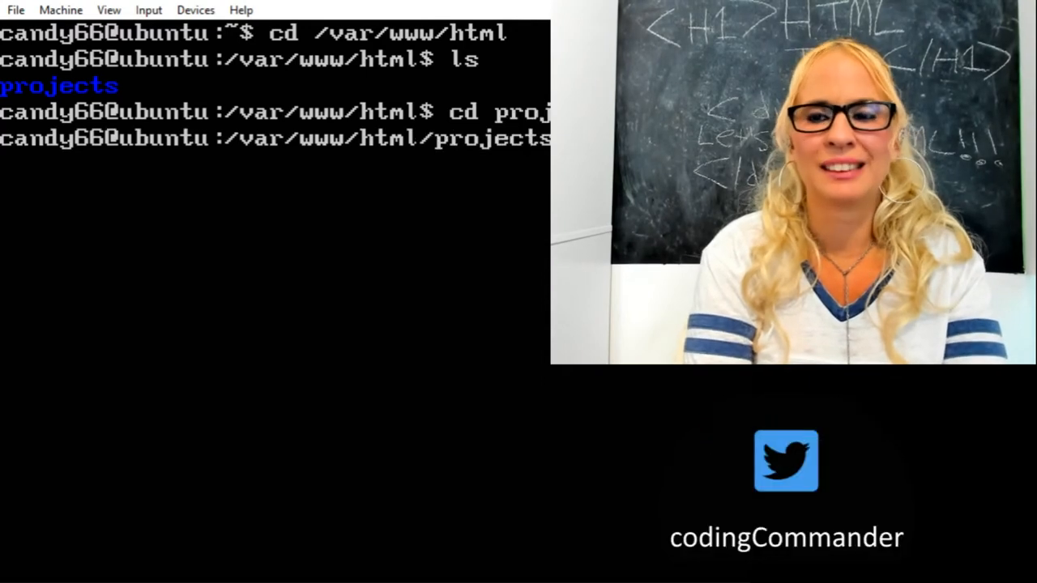
{"action": "key", "text": "Return"}
{"action": "type", "text": "cd practice"}
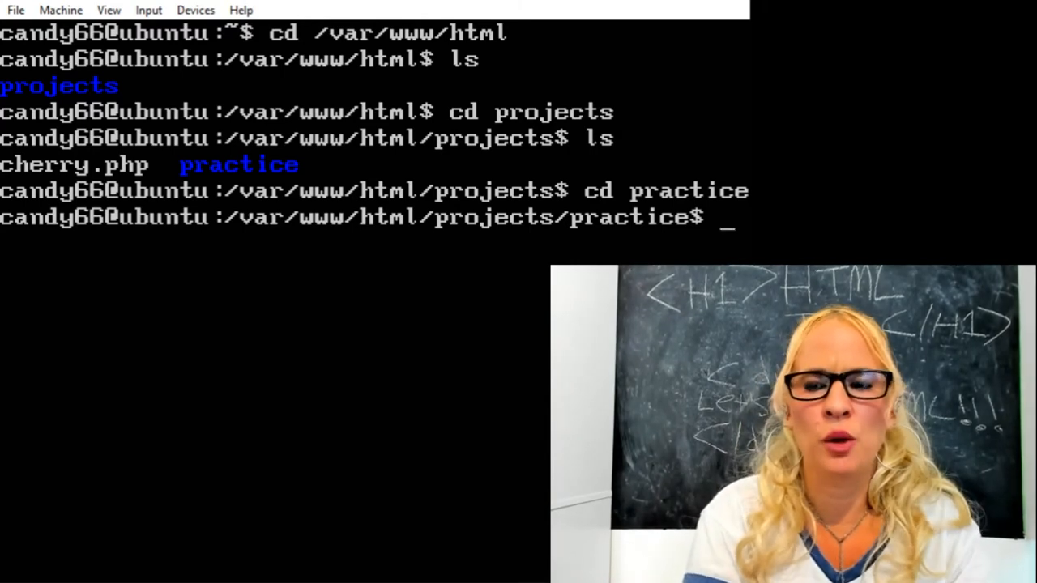
Run vi on a new cherry.html file in the practice folder.
{"action": "type", "text": "vi"}
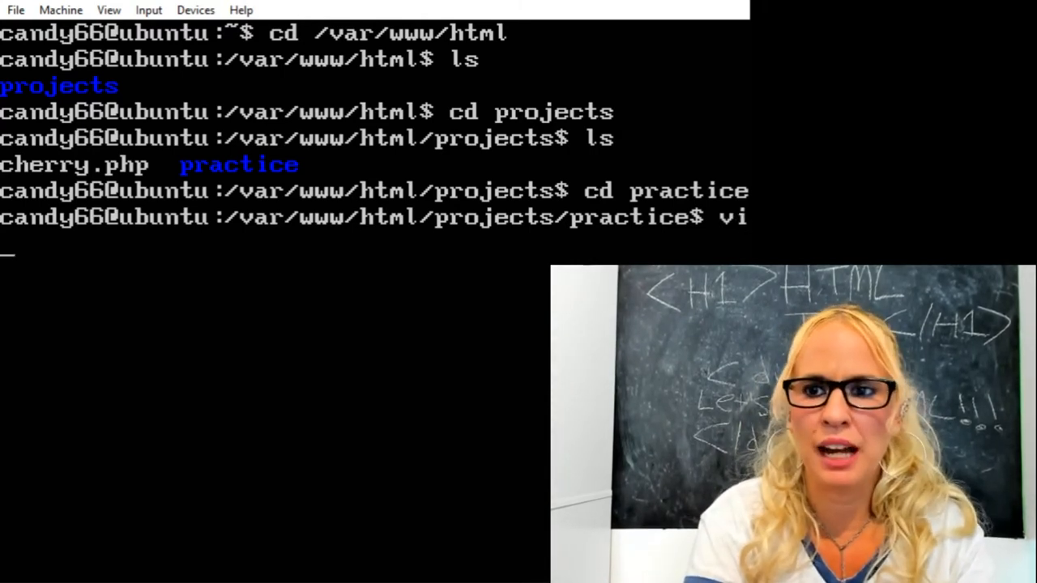
{"action": "type", "text": "c"}
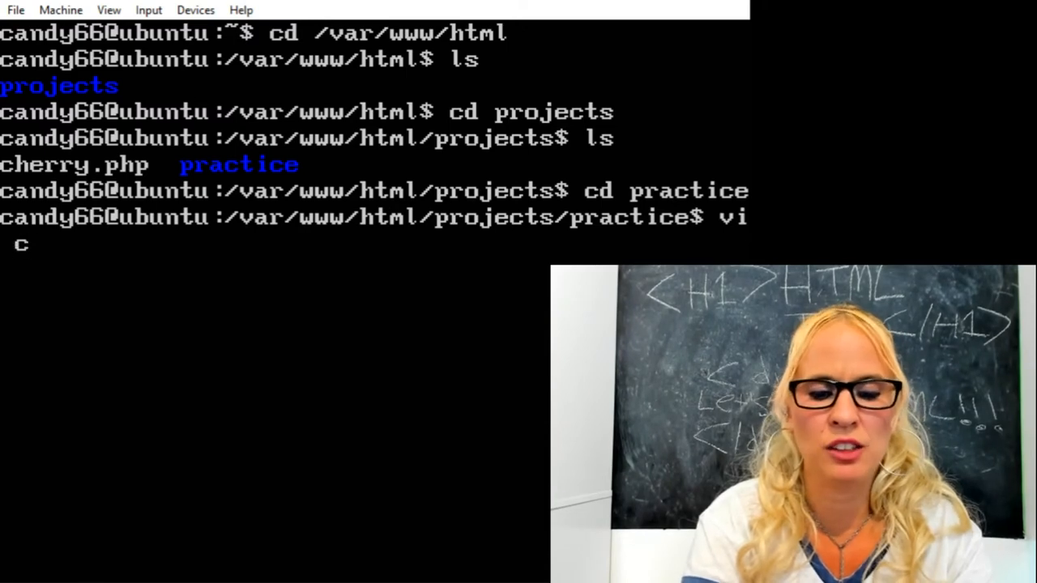
{"action": "type", "text": "herry.ht"}
{"action": "type", "text": "<!D"}
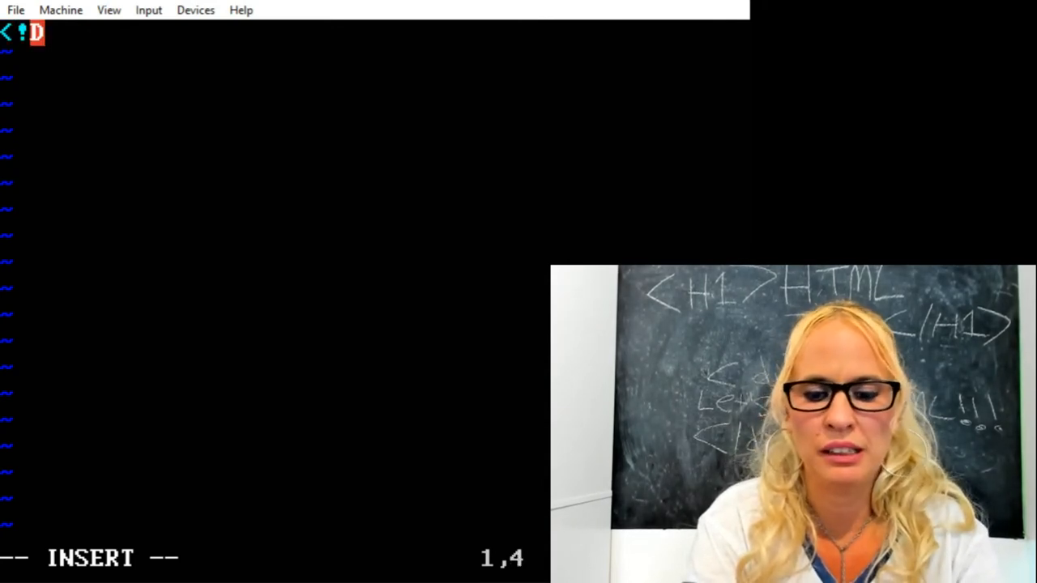
Type <!DOCTYPE html>, the html element pair, and an empty <head></head> block.
{"action": "type", "text": "OCTYPE"}
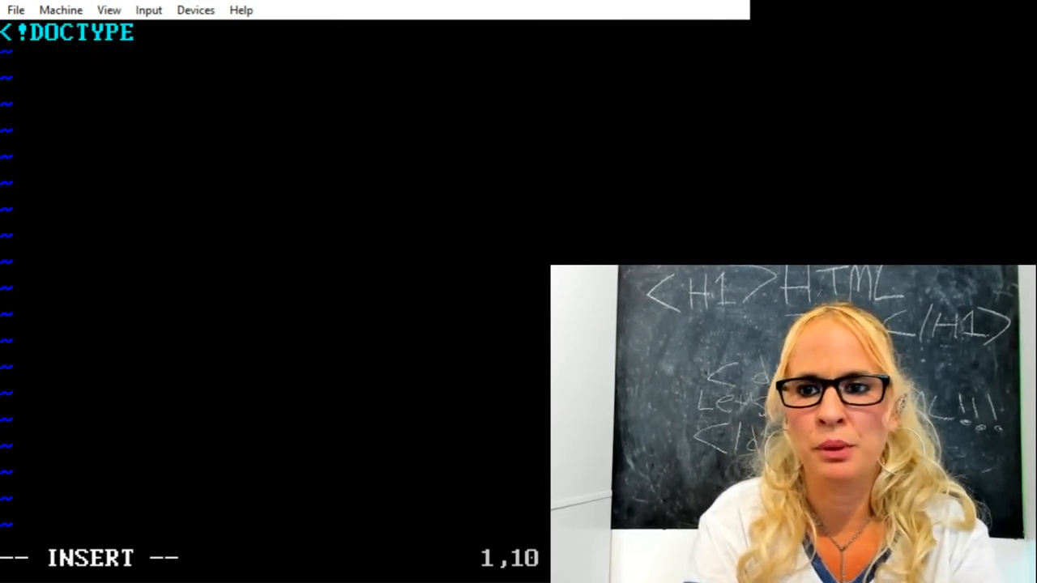
{"action": "type", "text": "html>"}
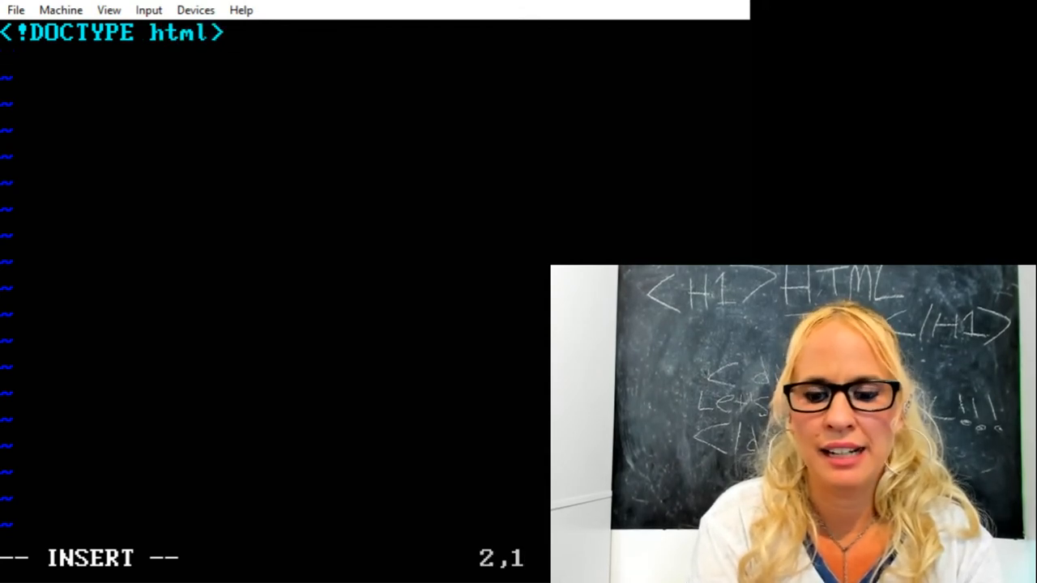
{"action": "type", "text": "<html>"}
{"action": "type", "text": "</"}
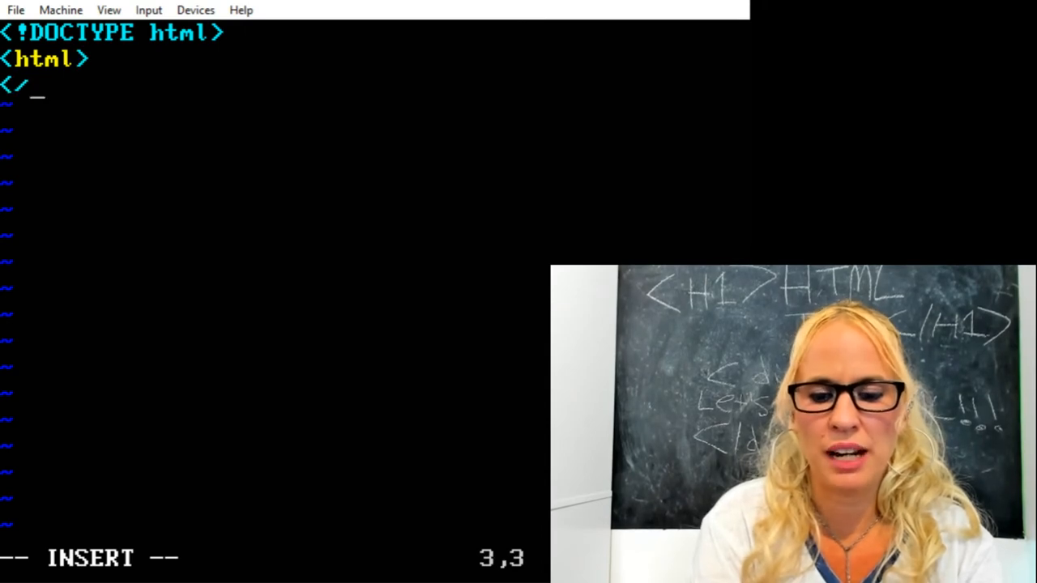
{"action": "type", "text": "html"}
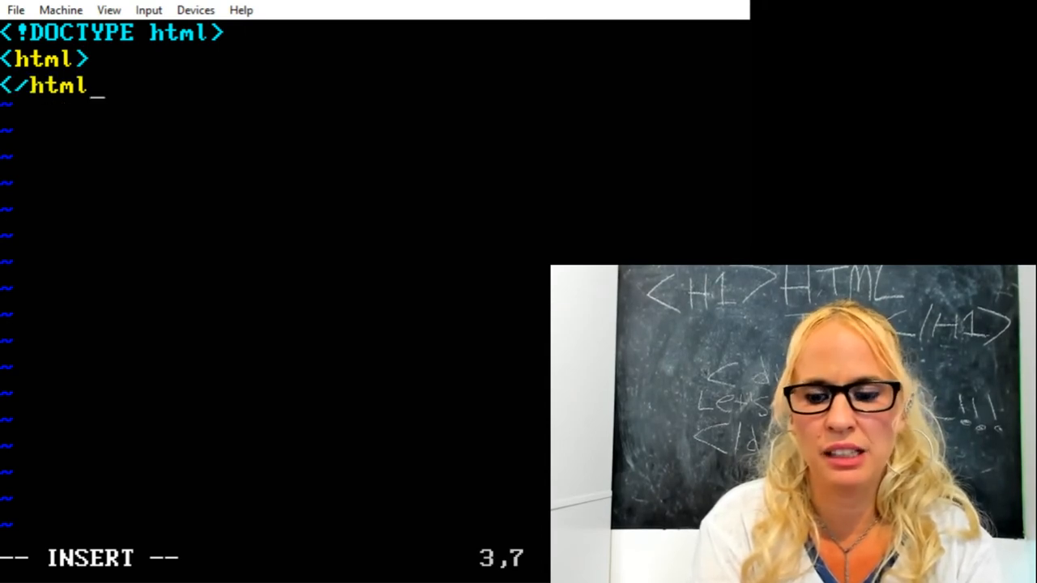
{"action": "type", "text": "<head>"}
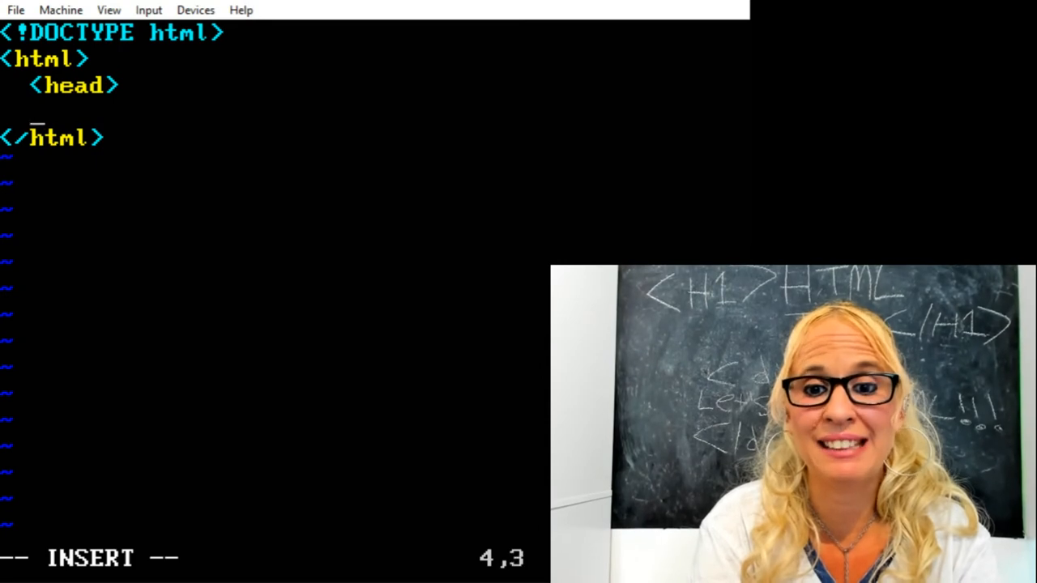
{"action": "type", "text": "</he"}
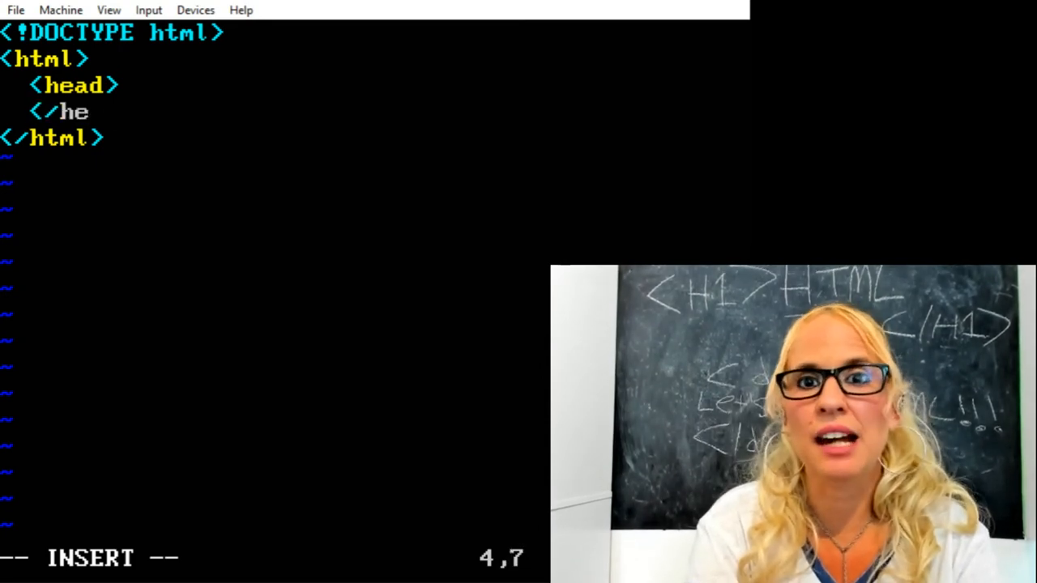
{"action": "type", "text": "ad>"}
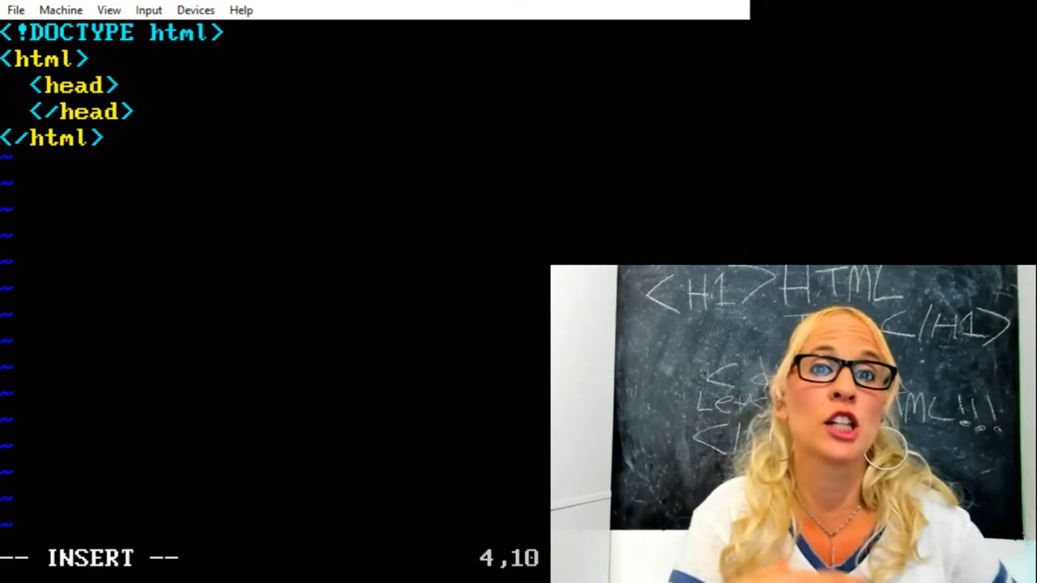
Add <title>My first HTML Document</title> inside the head and begin the body tag.
{"action": "type", "text": "<"}
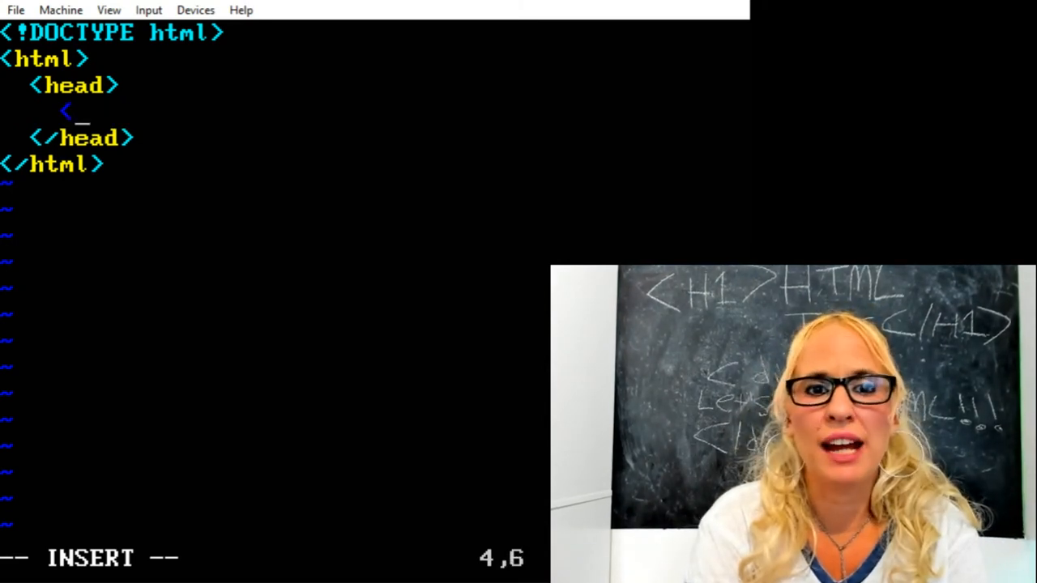
{"action": "type", "text": "title"}
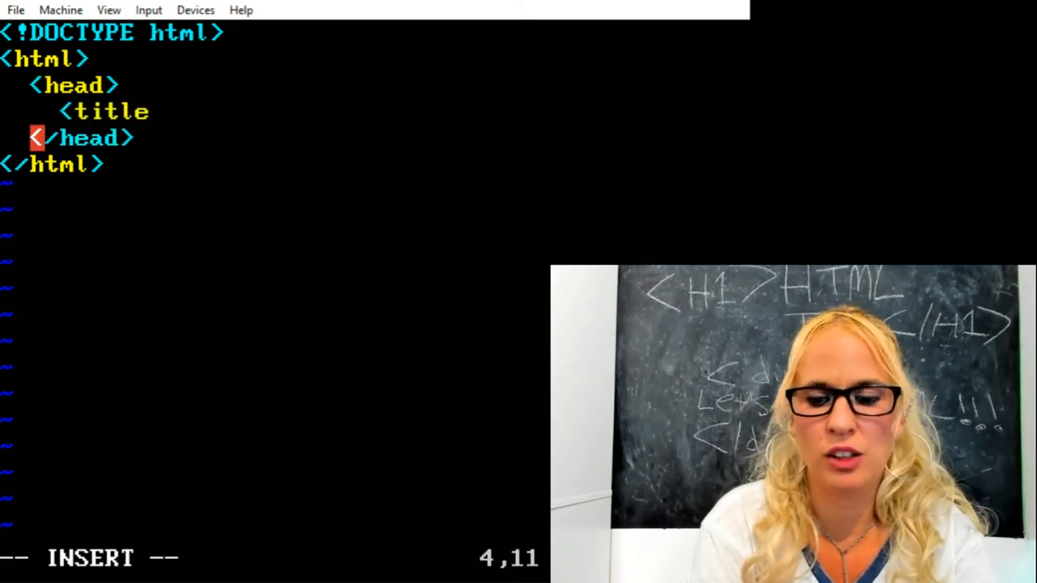
{"action": "type", "text": "</title>"}
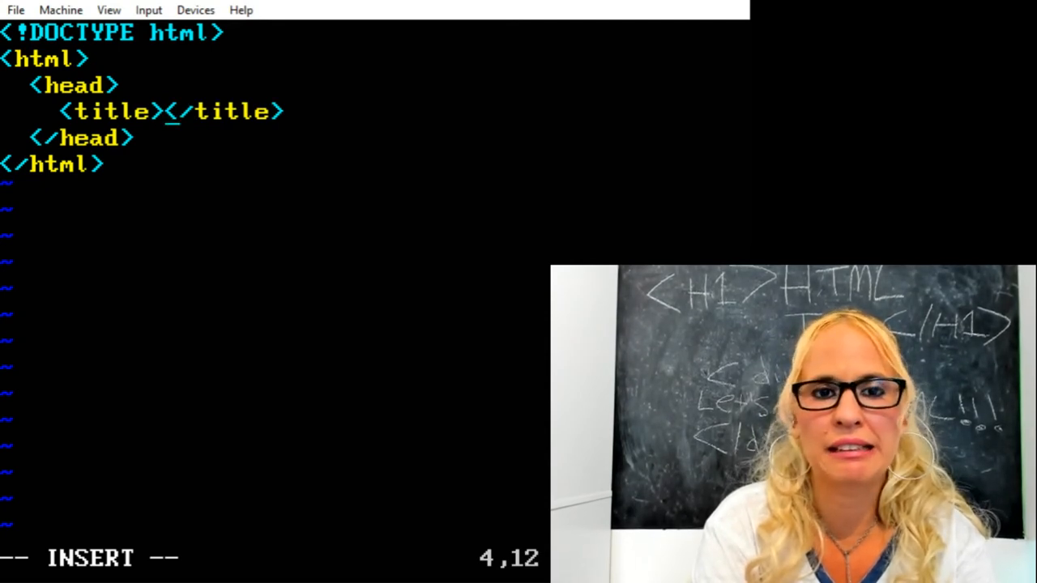
{"action": "type", "text": "My first HTML Document"}
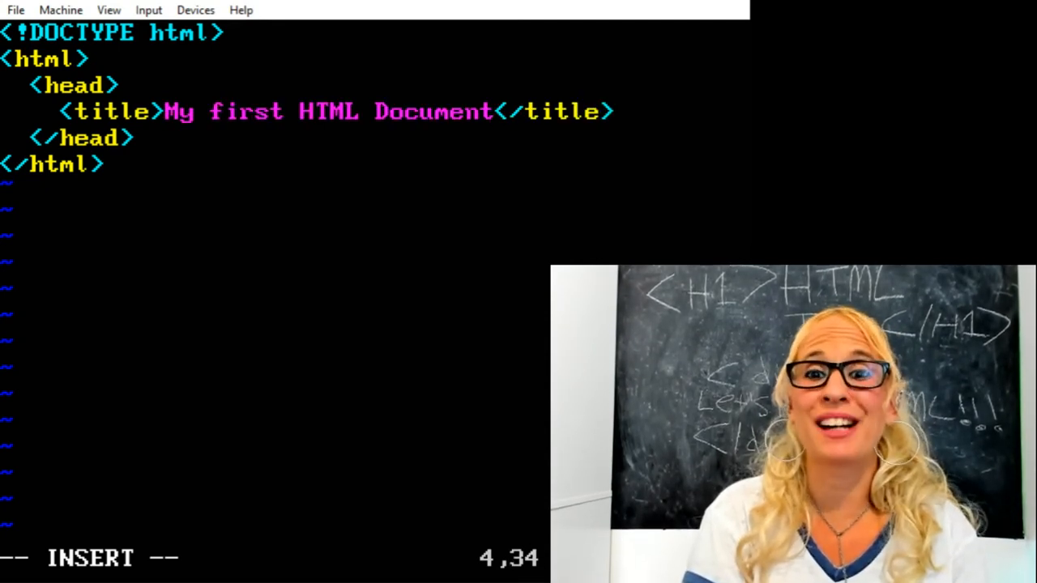
{"action": "type", "text": "<b"}
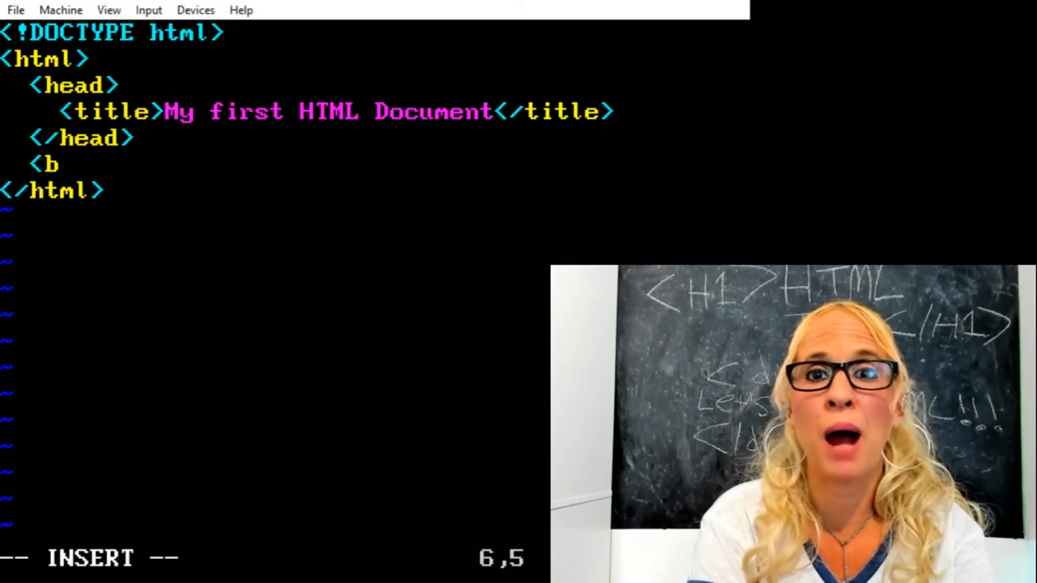
Finish the <body> tag and type <h1> with its closing </h tag started.
{"action": "type", "text": "ody>"}
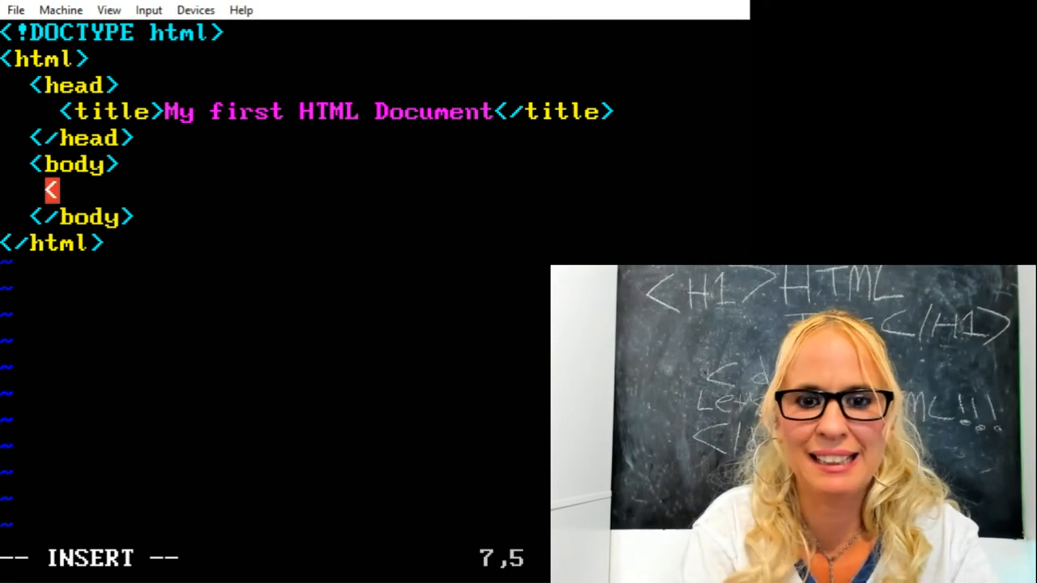
{"action": "type", "text": "h1>"}
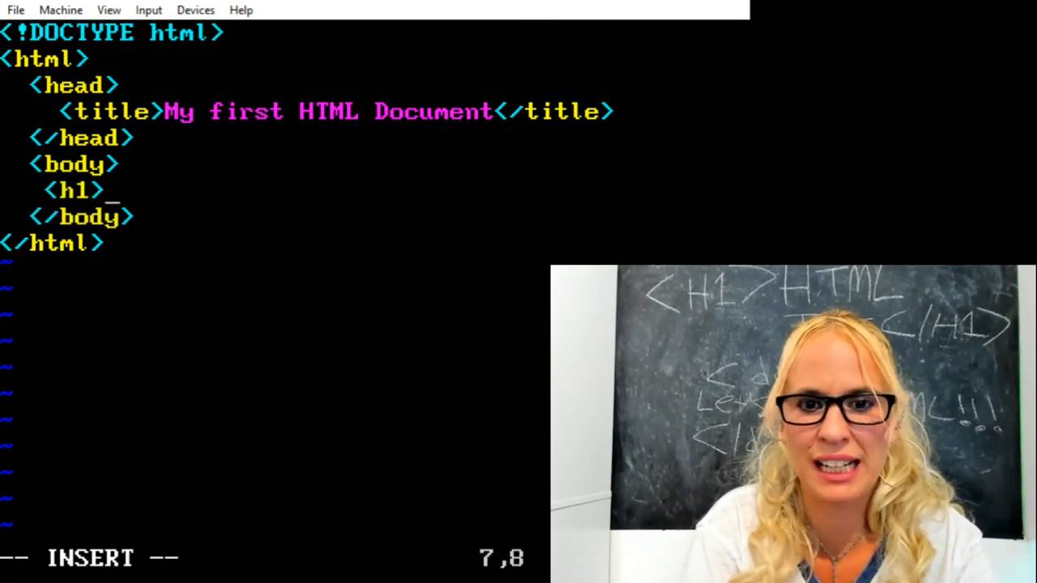
{"action": "type", "text": "</h"}
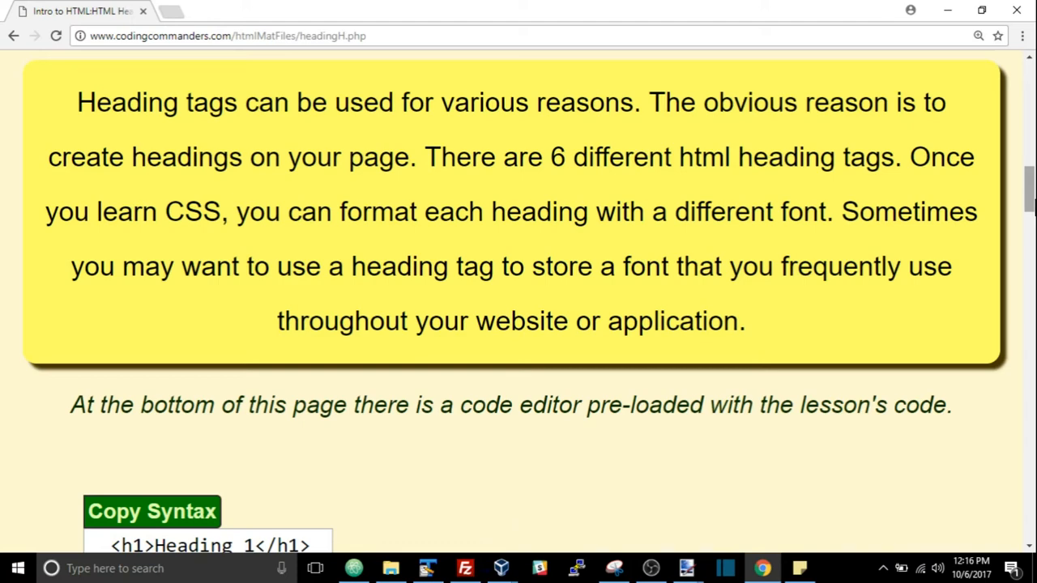
Scroll past the Syntax section to the Bug Invasion example using h1 to h5.
{"action": "scroll", "scroll_direction": "down", "scroll_amount": 3}
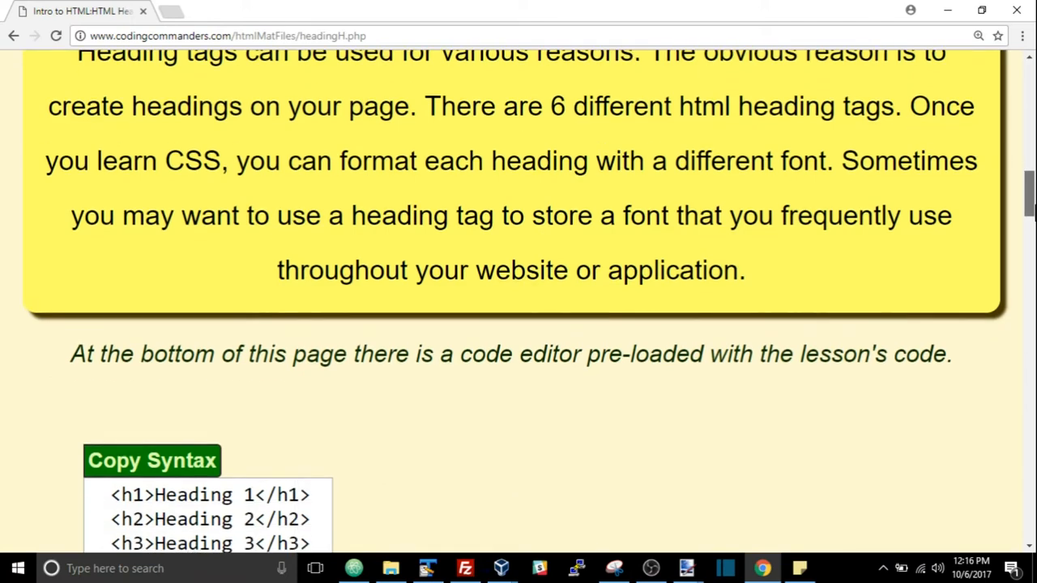
{"action": "scroll", "scroll_direction": "down", "scroll_amount": 3}
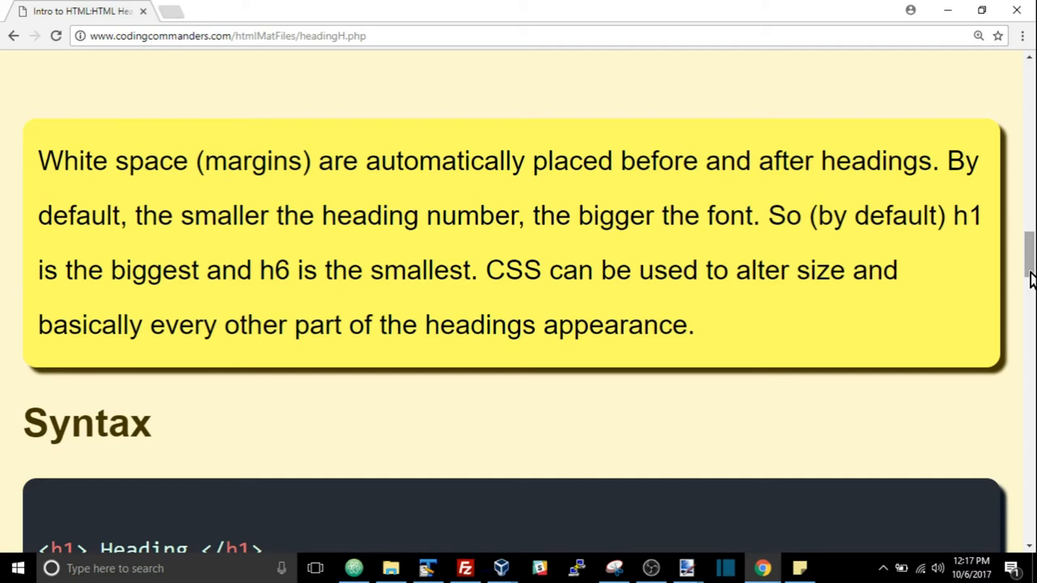
{"action": "scroll", "scroll_direction": "down", "scroll_amount": 3}
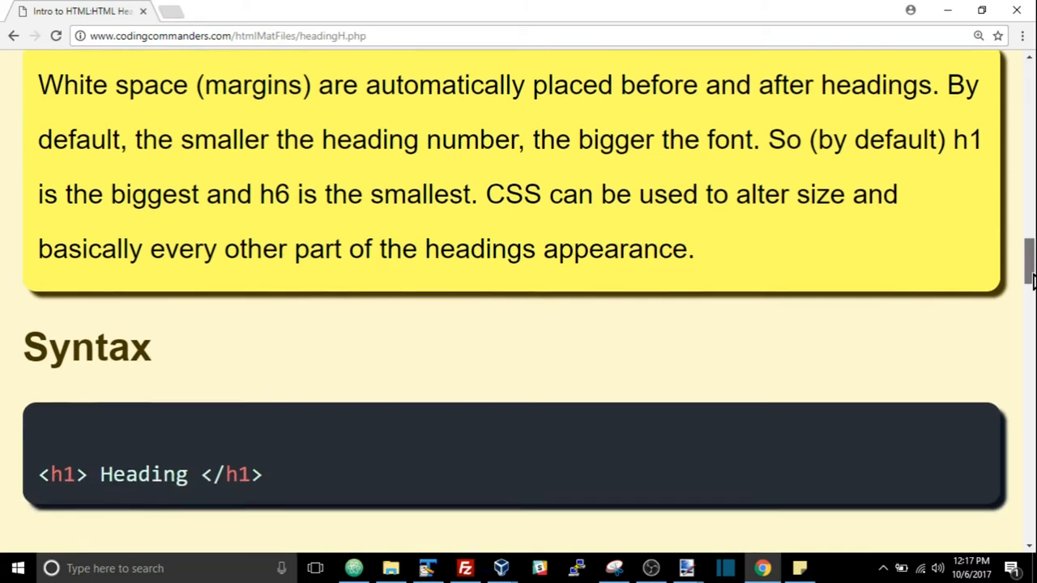
{"action": "scroll", "scroll_direction": "down", "scroll_amount": 3}
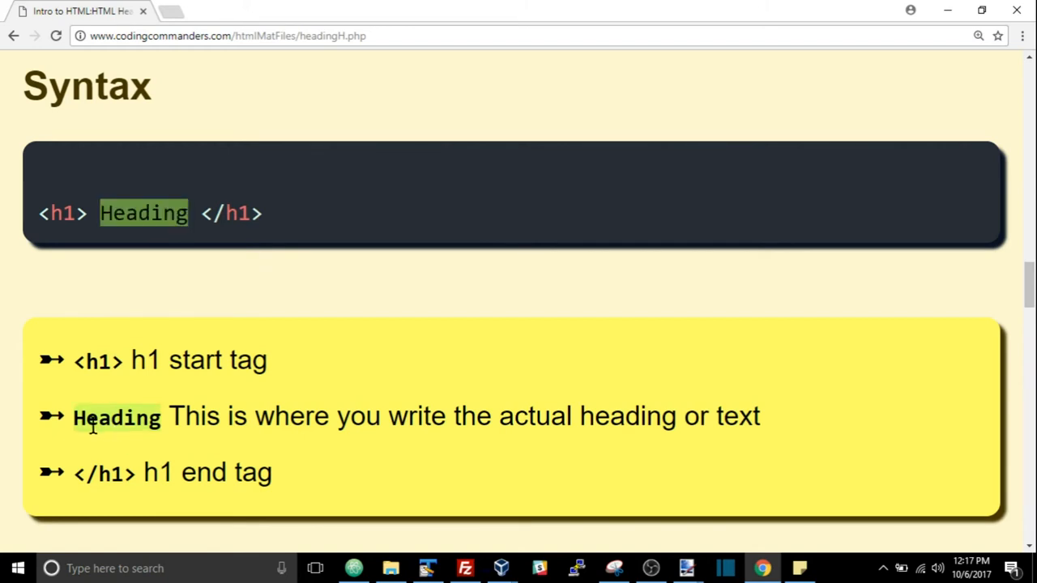
{"action": "mouse_move", "coordinate": [93, 428]}
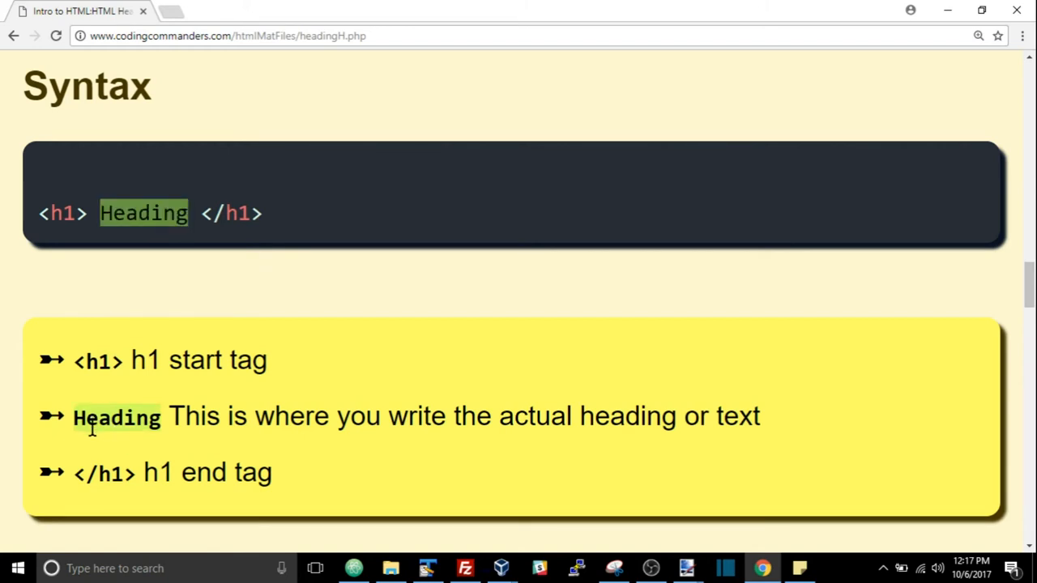
{"action": "scroll", "scroll_direction": "down", "scroll_amount": 3}
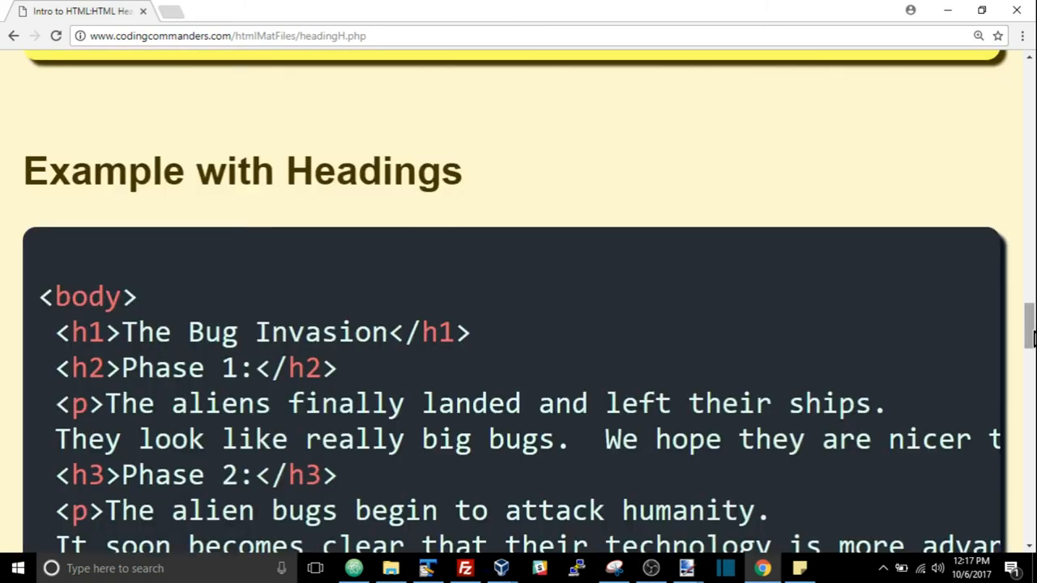
{"action": "scroll", "scroll_direction": "down", "scroll_amount": 3}
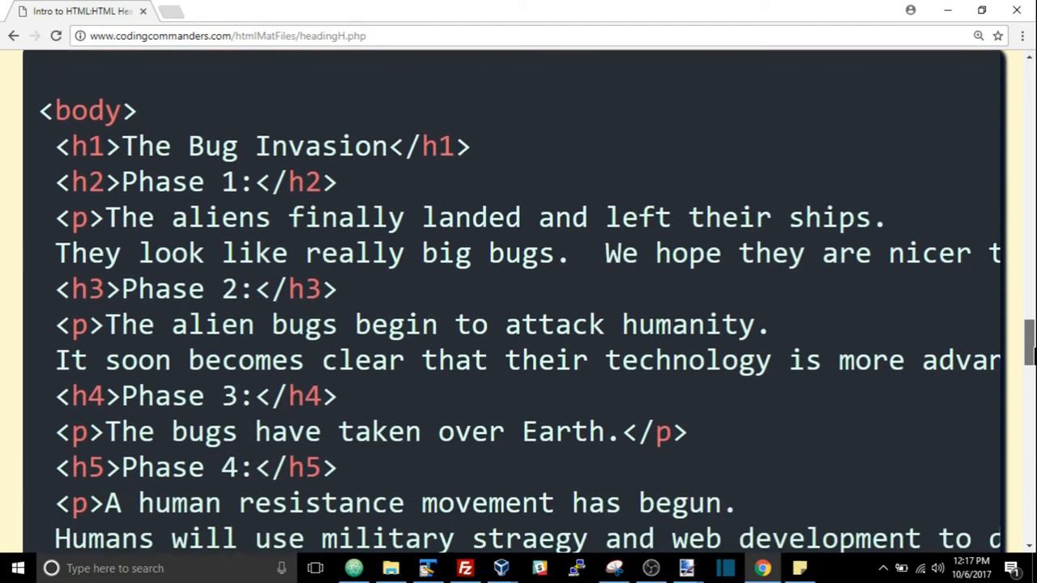
{"action": "scroll", "scroll_direction": "down", "scroll_amount": 3}
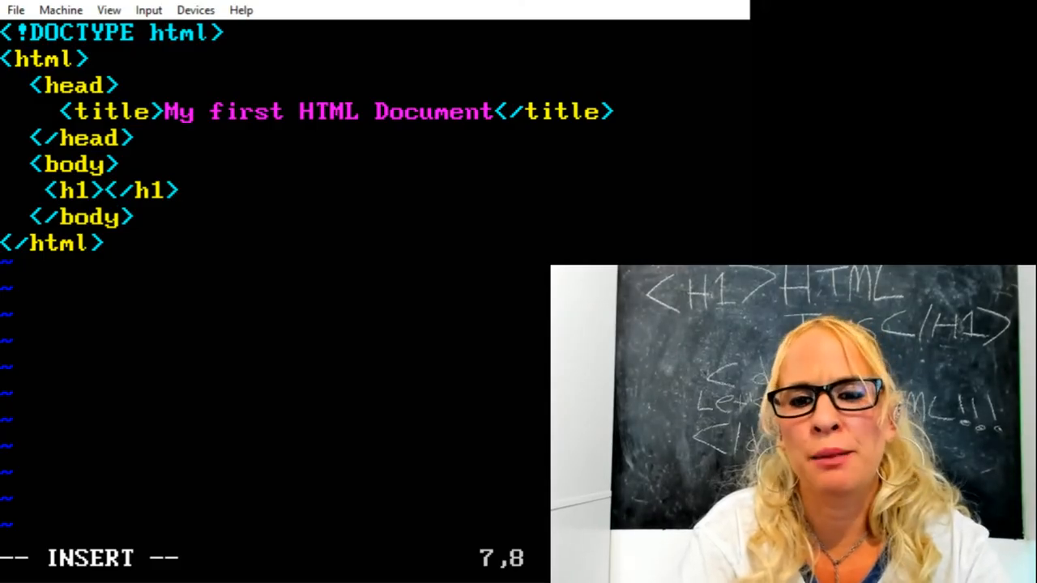
Type 'Good-bye HTML Cherry!' in the h1, then start a <p tag on a new line.
{"action": "type", "text": "Good-bye"}
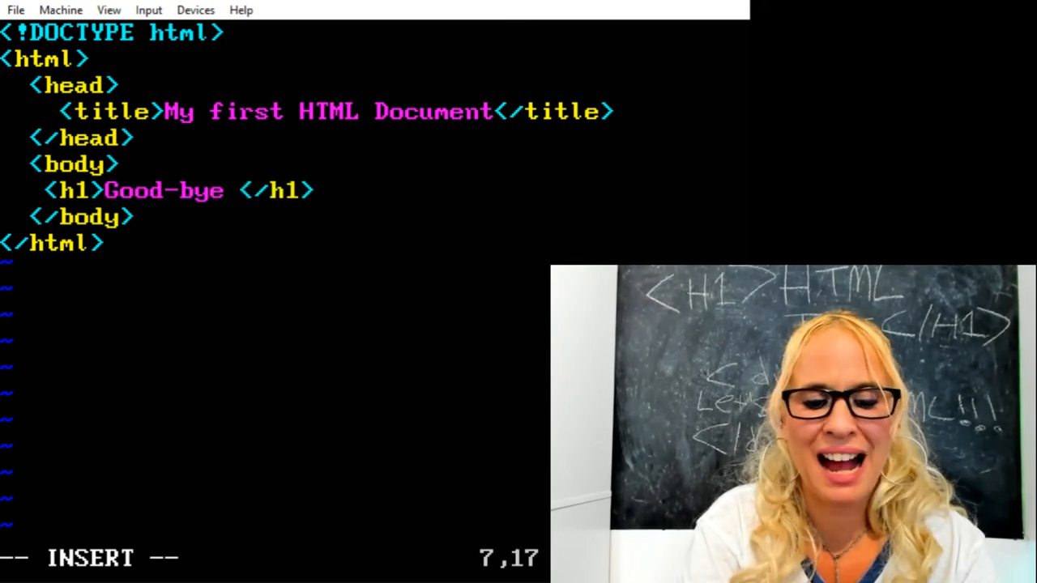
{"action": "type", "text": "HTML Ch"}
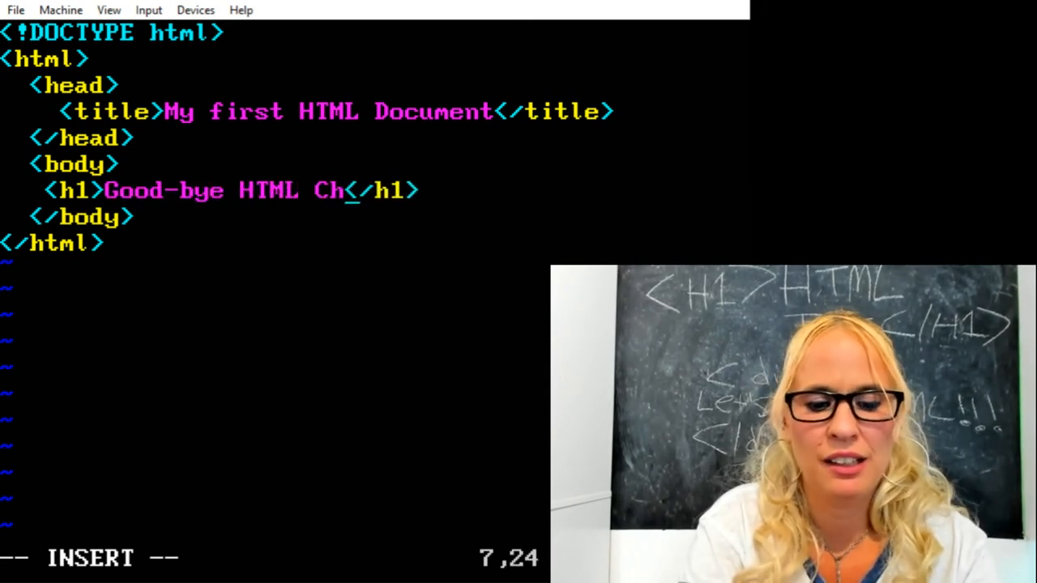
{"action": "type", "text": "erry!"}
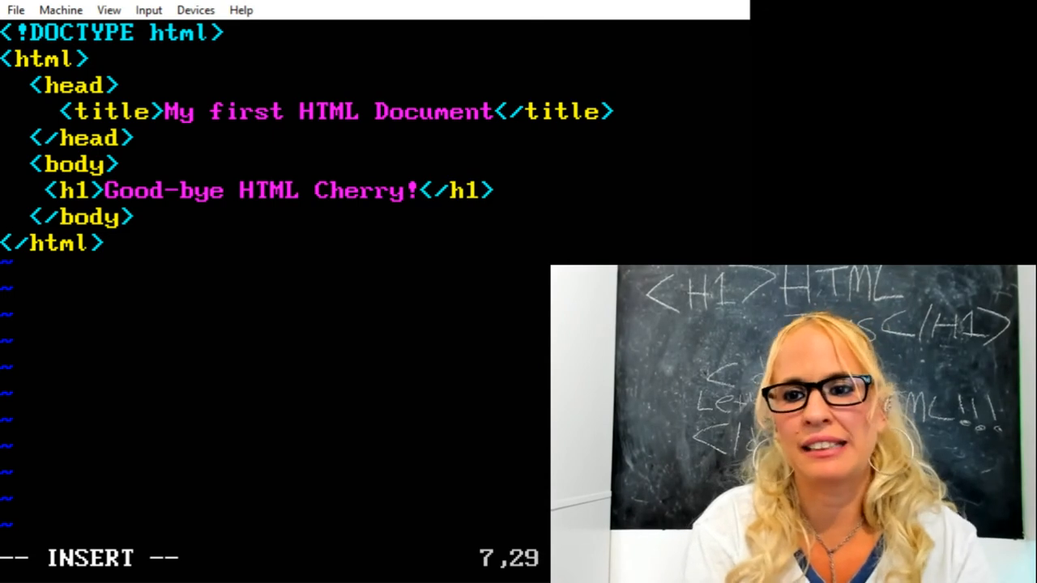
{"action": "key", "text": "Return"}
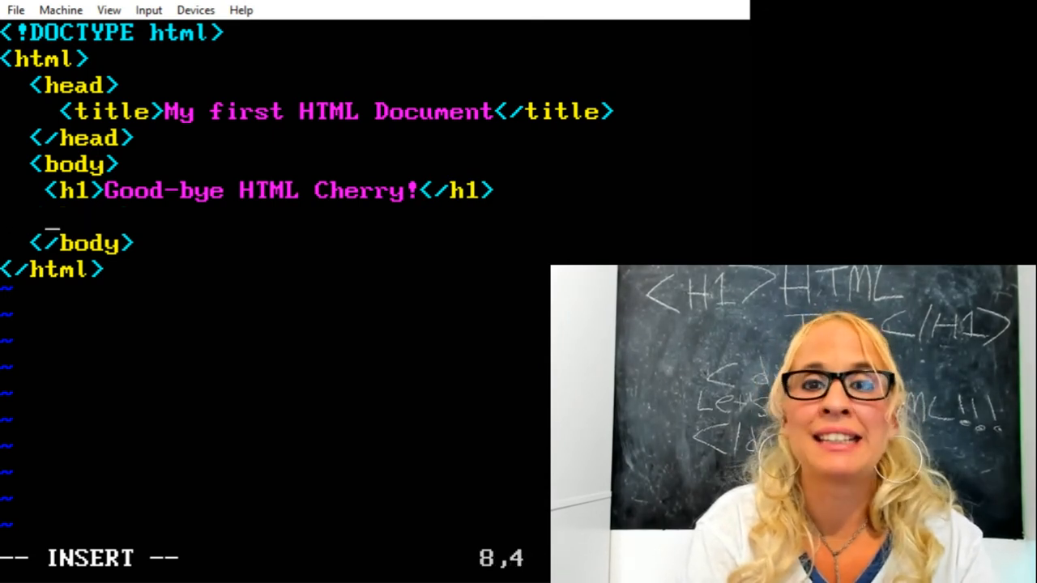
{"action": "type", "text": "<p"}
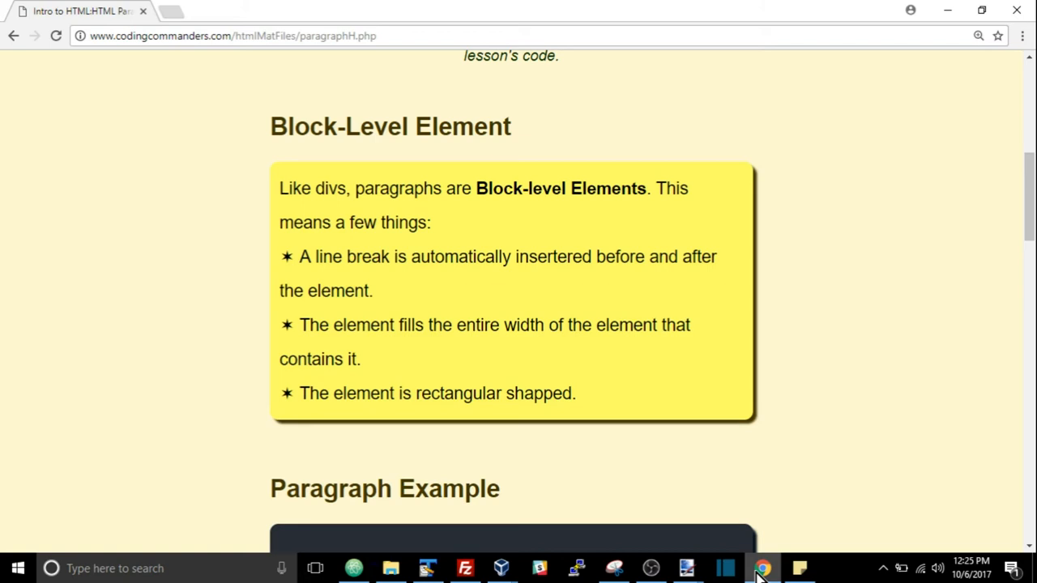
Highlight the 'rectangular shaped' block-element rule, then scroll to the body, div and paragraph example.
{"action": "left_click_drag", "start_coordinate": [299, 256], "coordinate": [373, 291]}
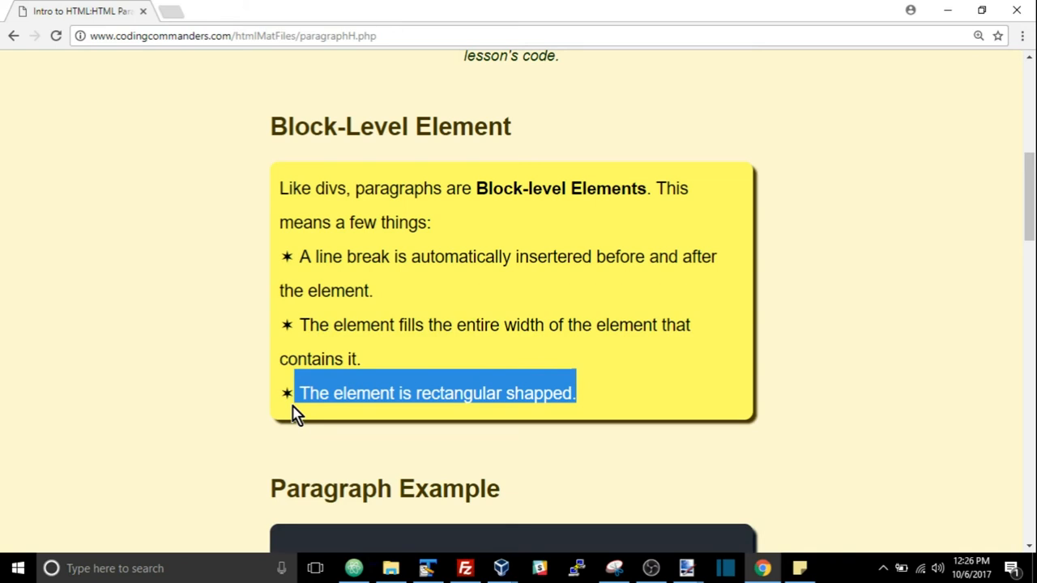
{"action": "scroll", "scroll_direction": "down", "scroll_amount": 3}
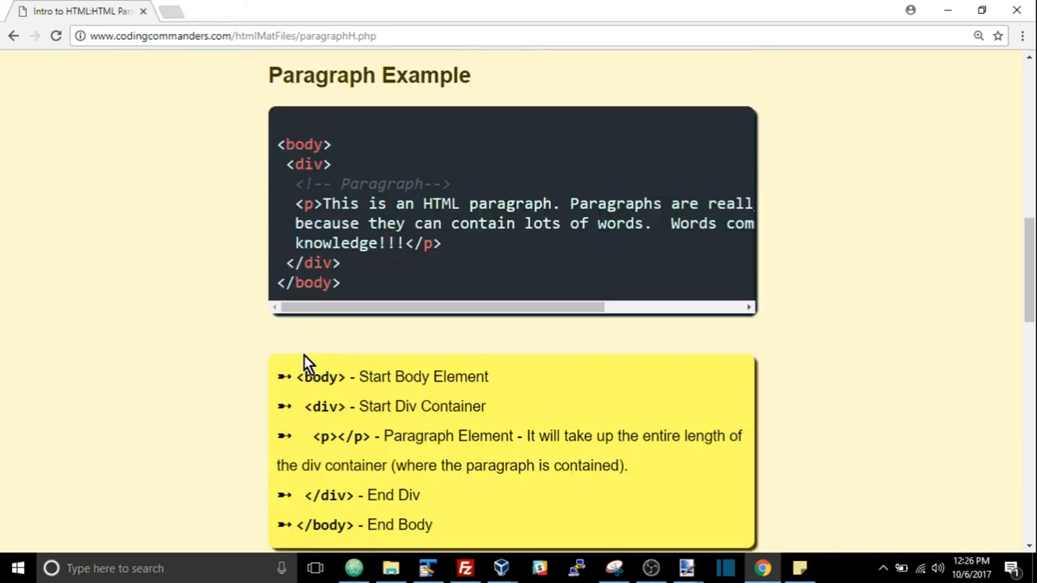
{"action": "scroll", "scroll_direction": "down", "scroll_amount": 3}
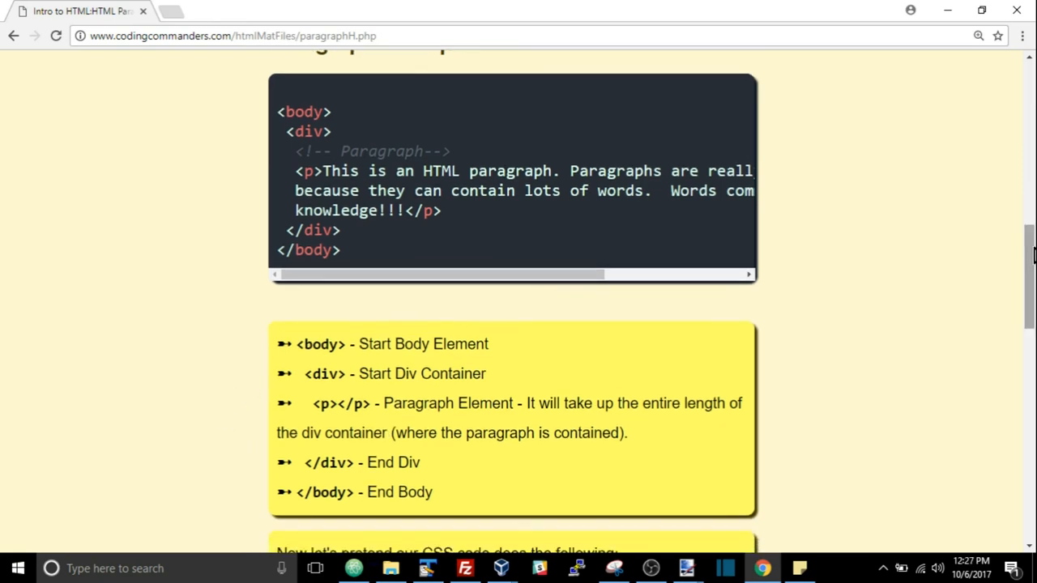
{"action": "mouse_move", "coordinate": [516, 403]}
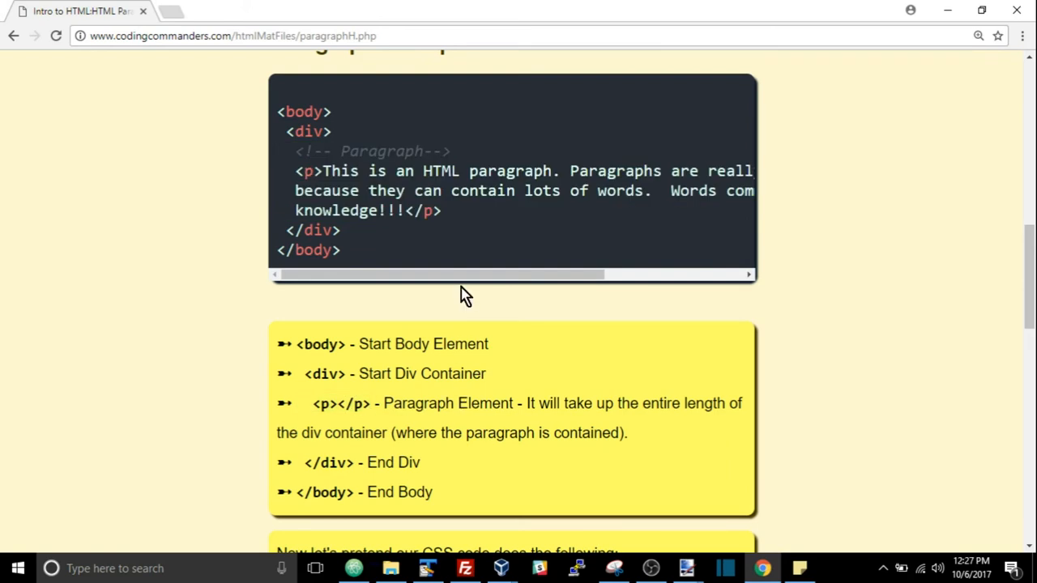
{"action": "scroll", "scroll_direction": "down", "scroll_amount": 3}
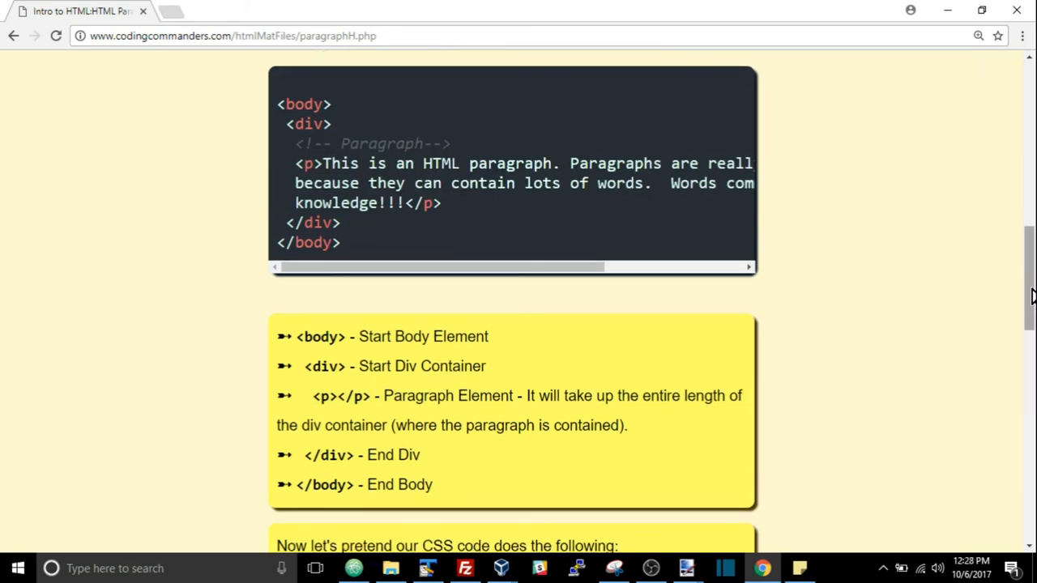
{"action": "scroll", "scroll_direction": "down", "scroll_amount": 3}
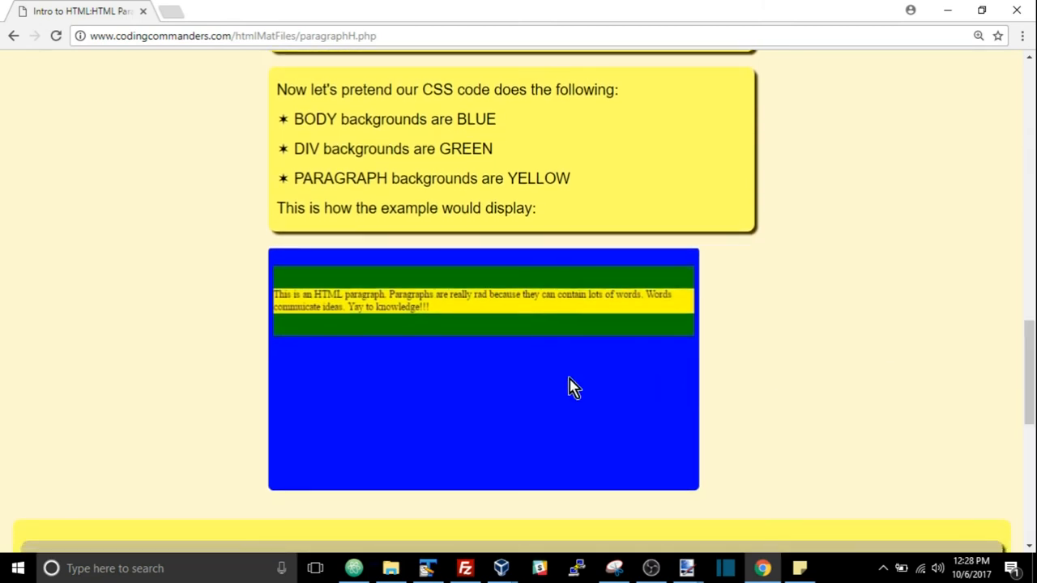
{"action": "mouse_move", "coordinate": [542, 336]}
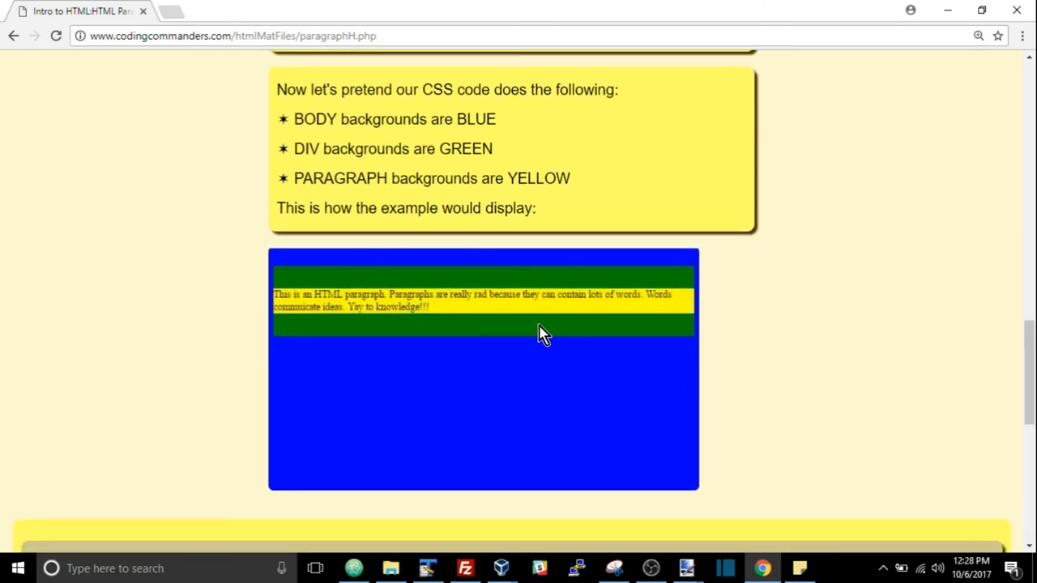
{"action": "mouse_move", "coordinate": [550, 314]}
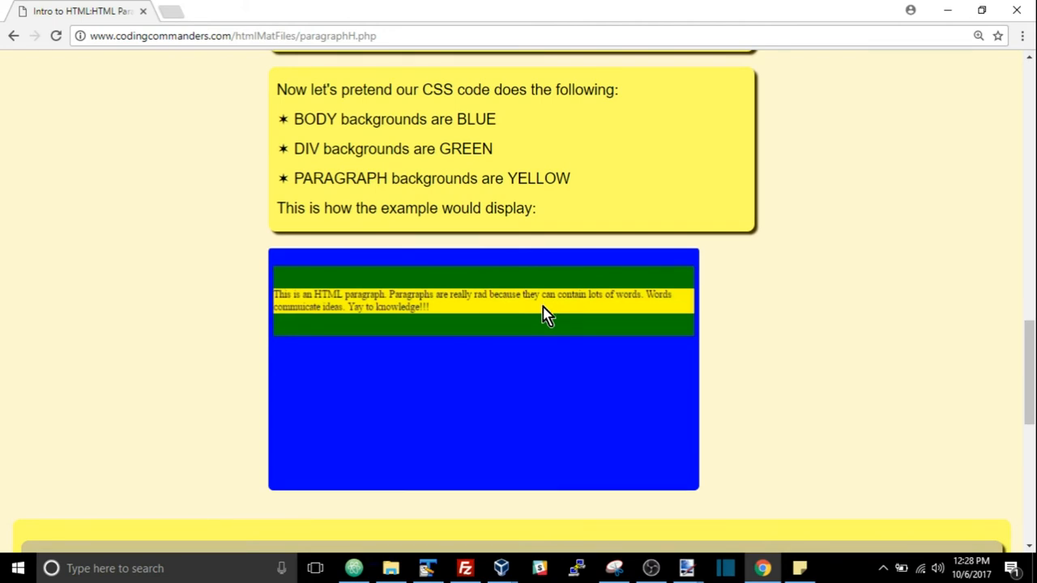
{"action": "mouse_move", "coordinate": [738, 397]}
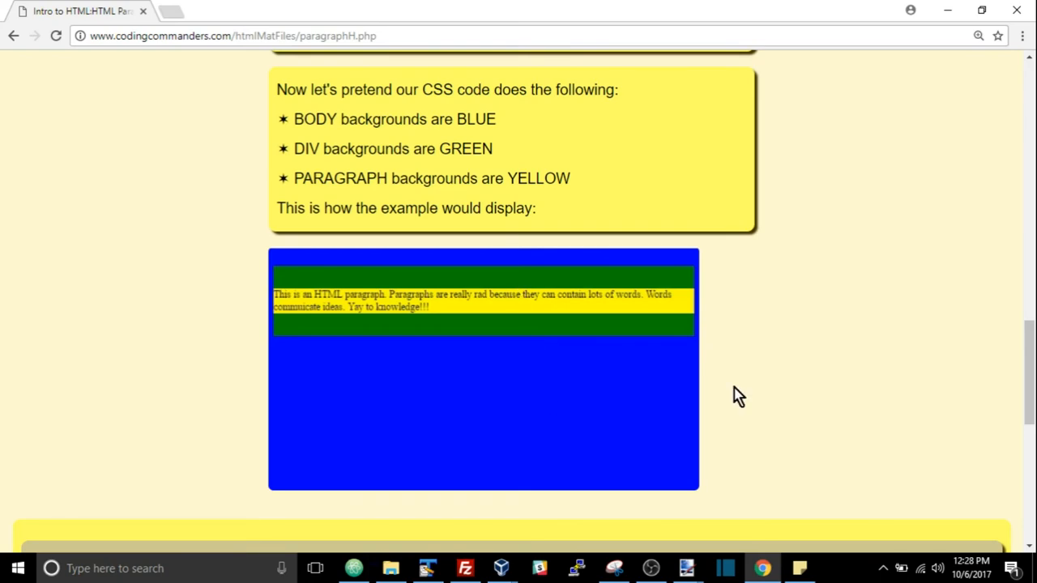